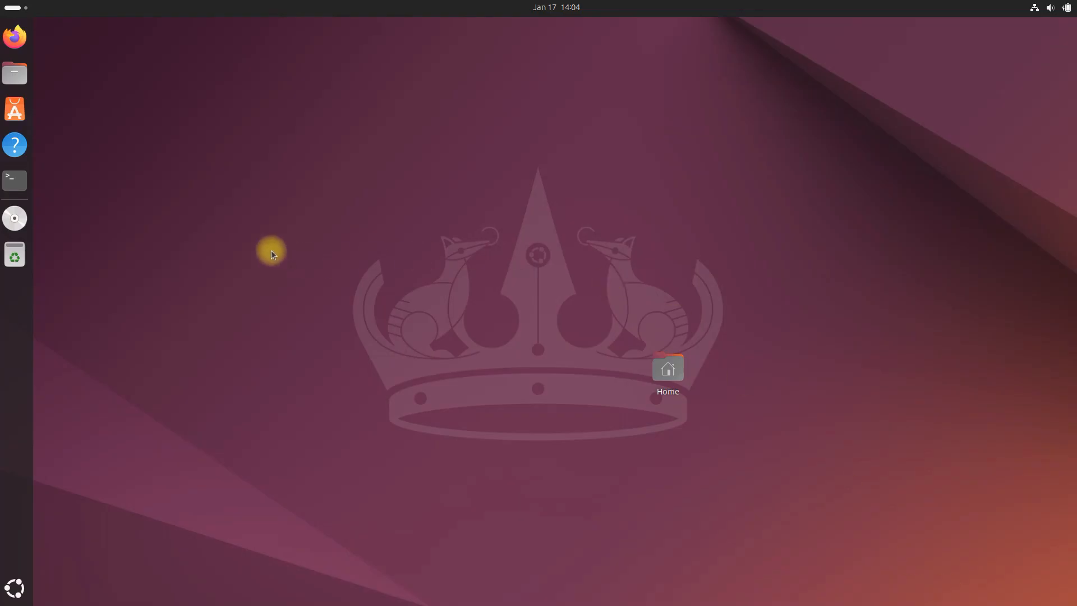
- Open a terminal from the dock, reposition it, and launch Terminator with the terminator command
click(14, 180)
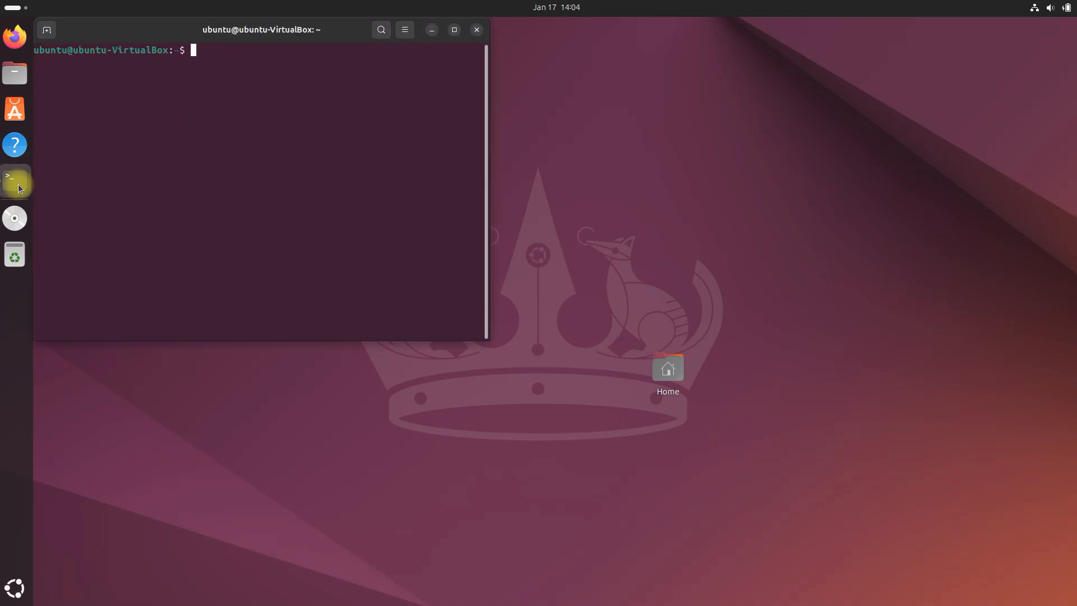
drag(261, 30, 417, 118)
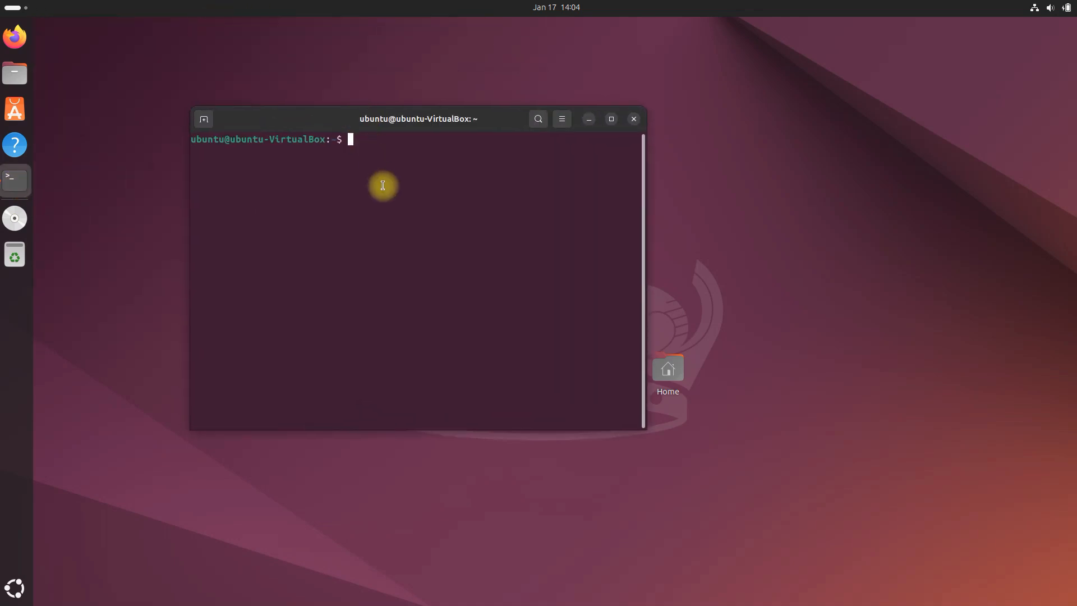
text(termin)
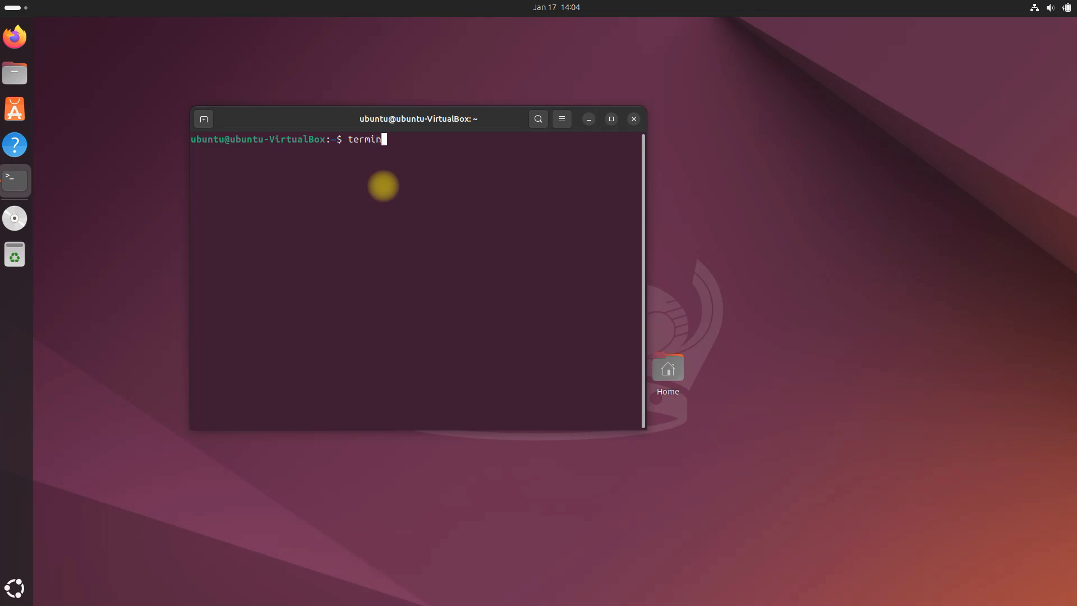
key(Return)
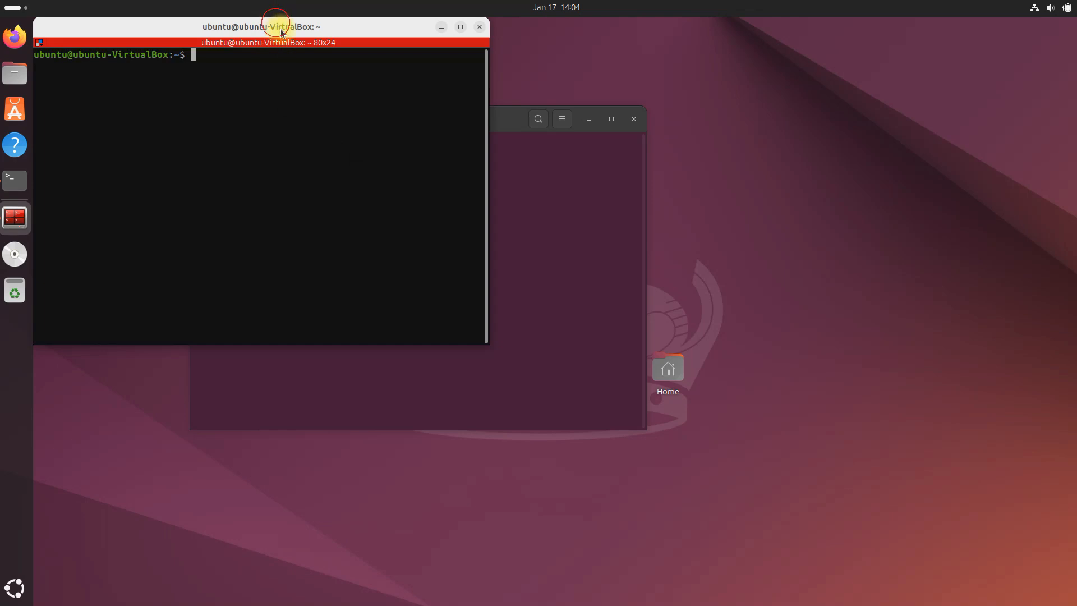
- Split Terminator horizontally and type 'ros2 run demo_nodes_cpp talker' in the top pane
right_click(416, 147)
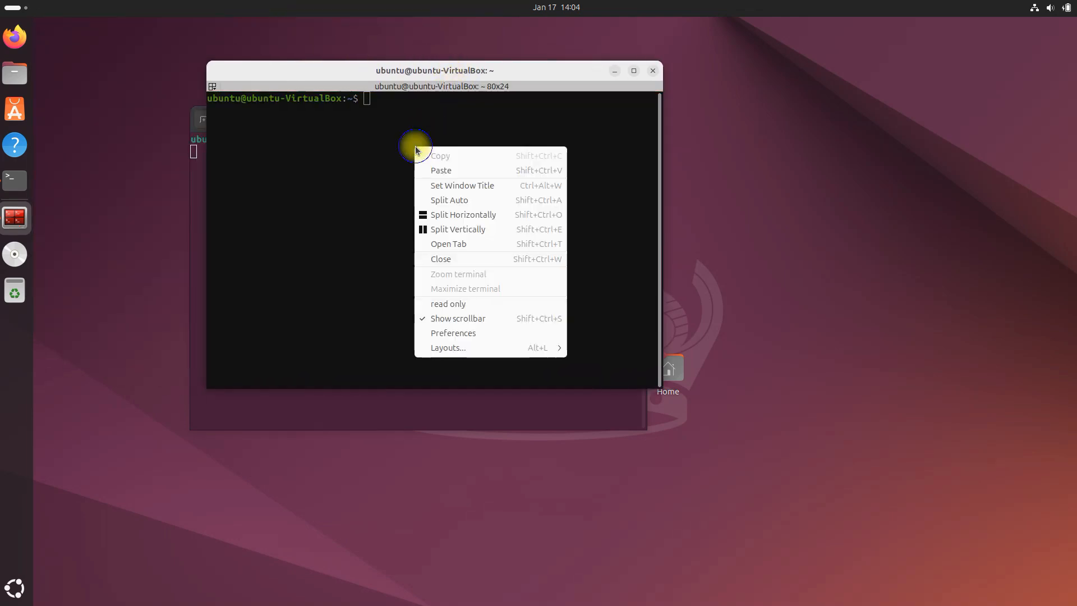
mouse_move(463, 214)
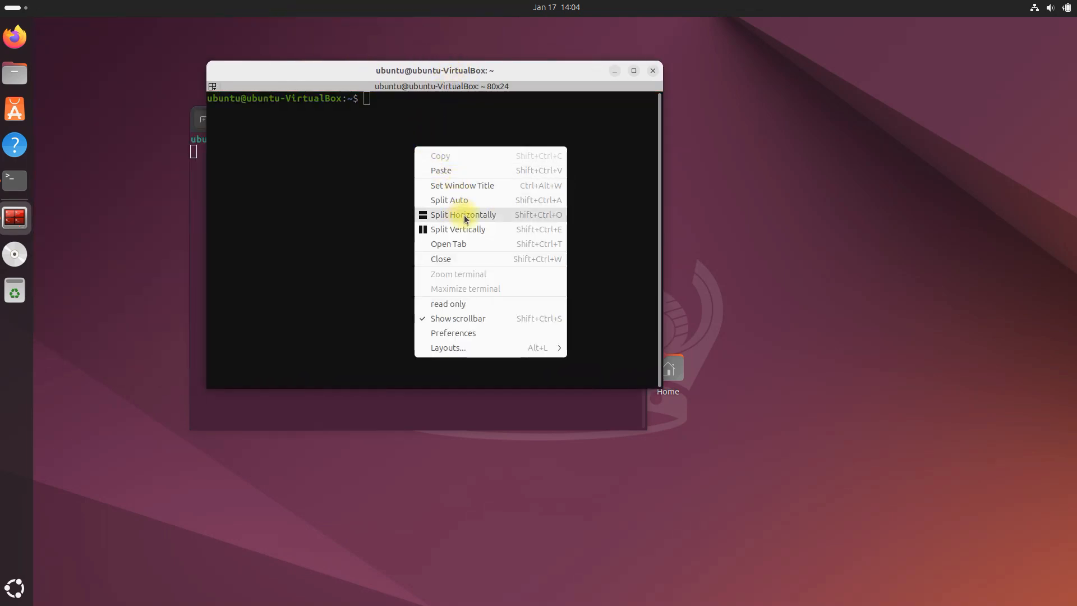
click(462, 214)
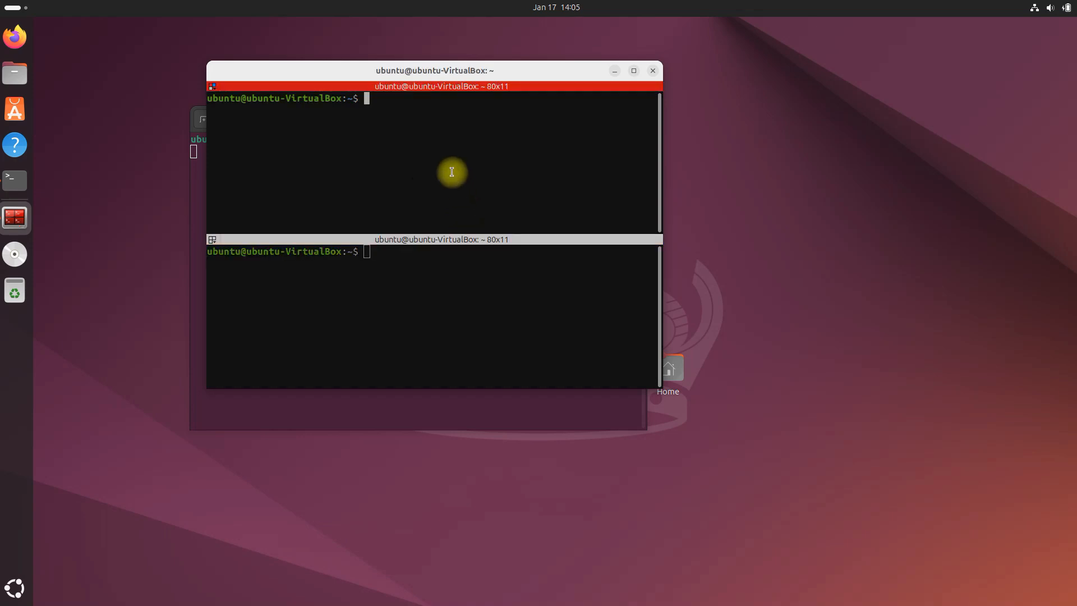
text(ros run)
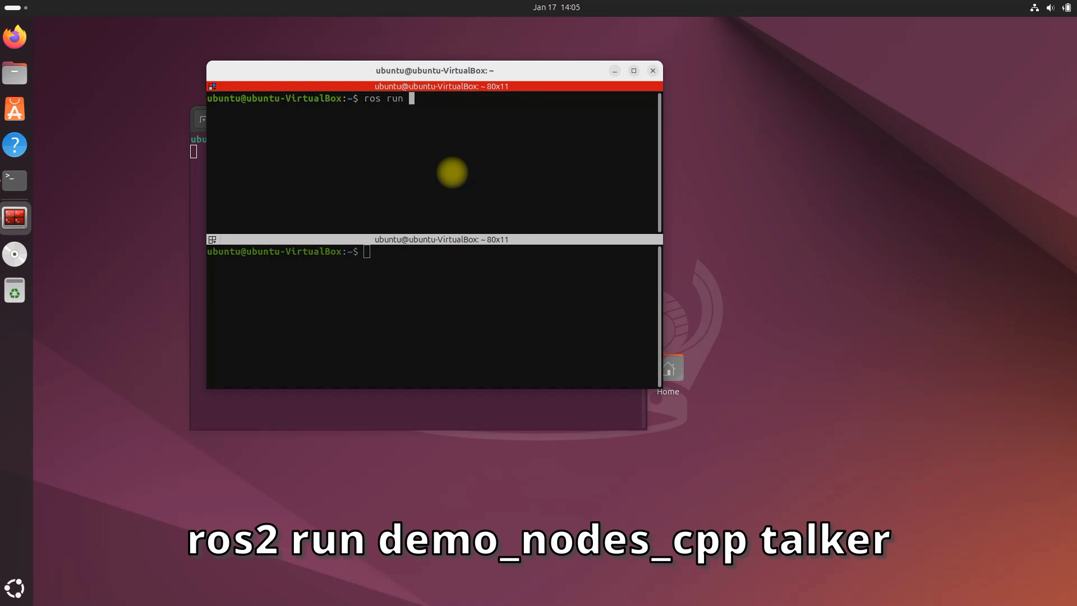
text(demo_nodes)
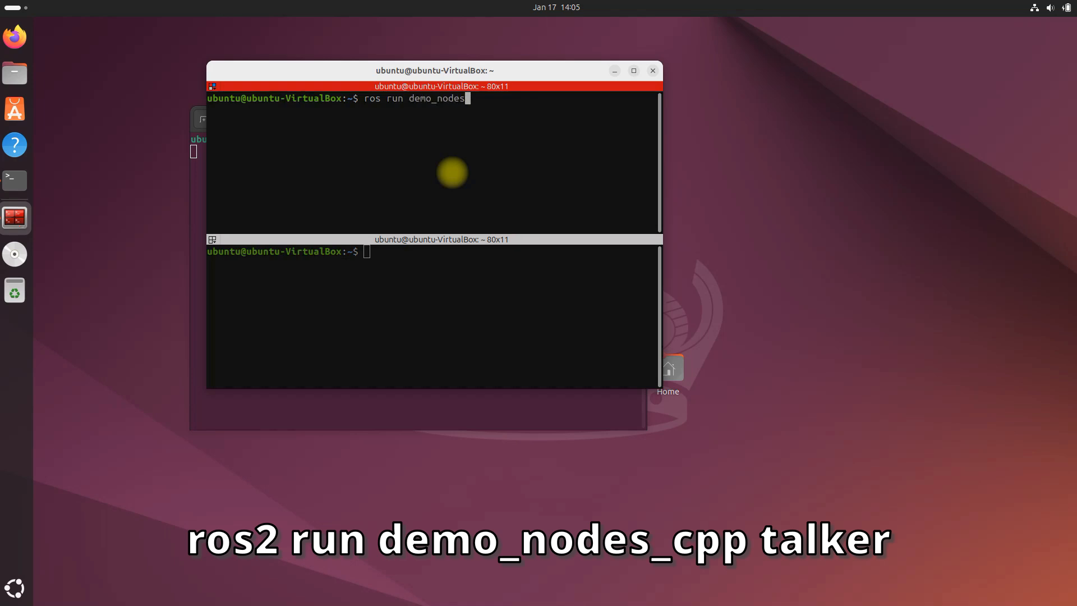
text(_cpp tak)
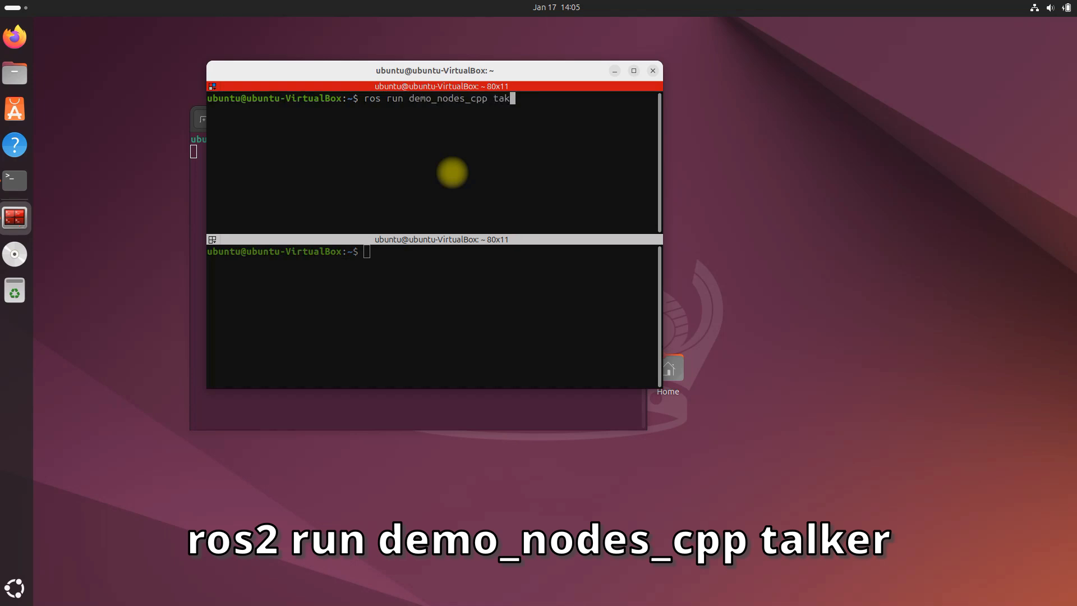
text(ker)
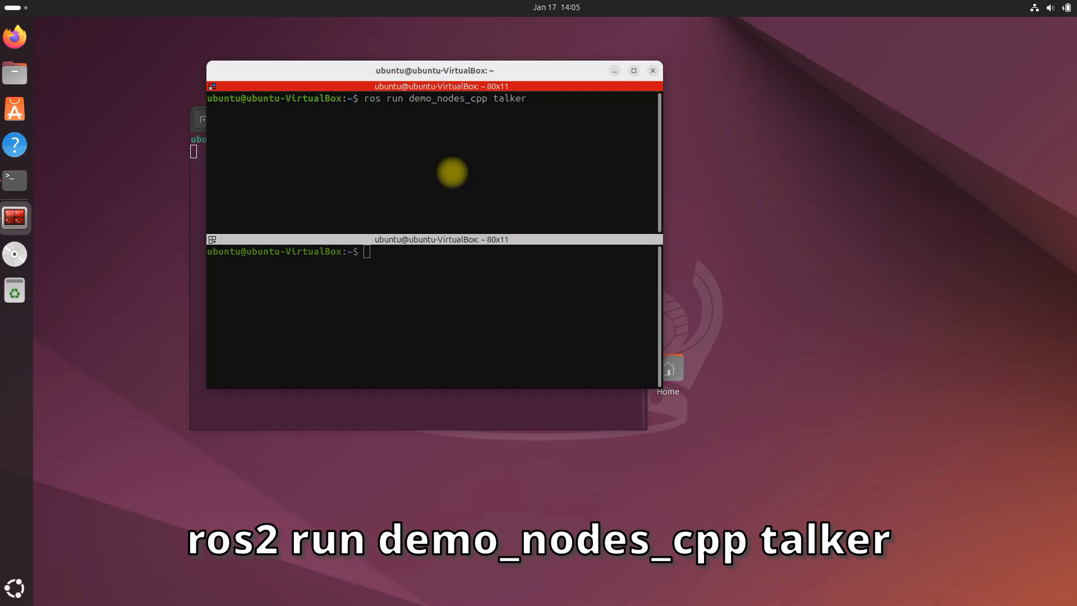
text(2)
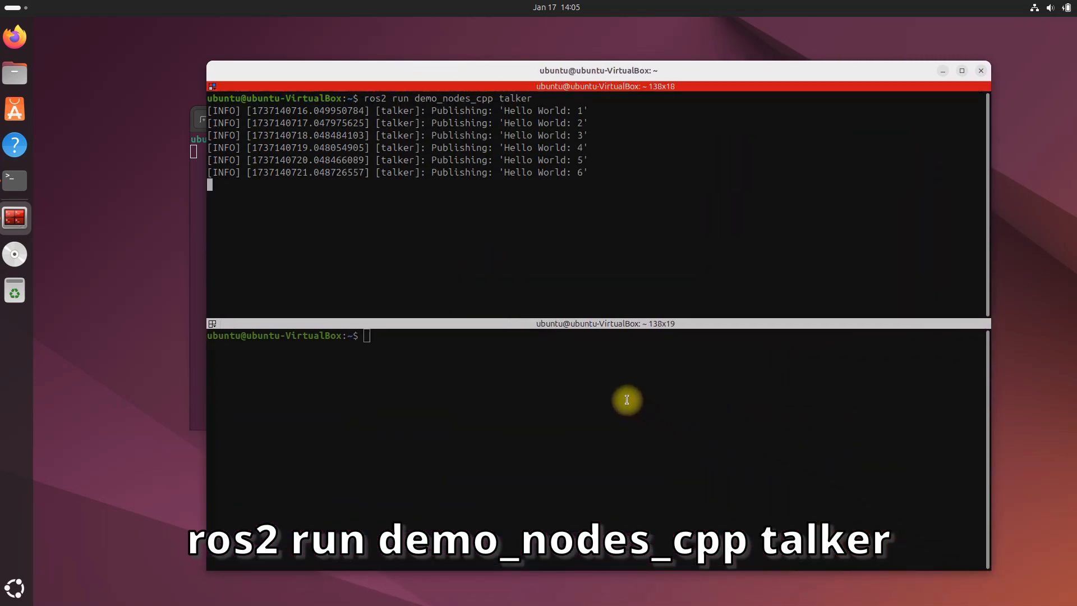
- Run 'ros2 run demo_nodes_py listener' in the bottom pane to receive Hello World messages
click(522, 365)
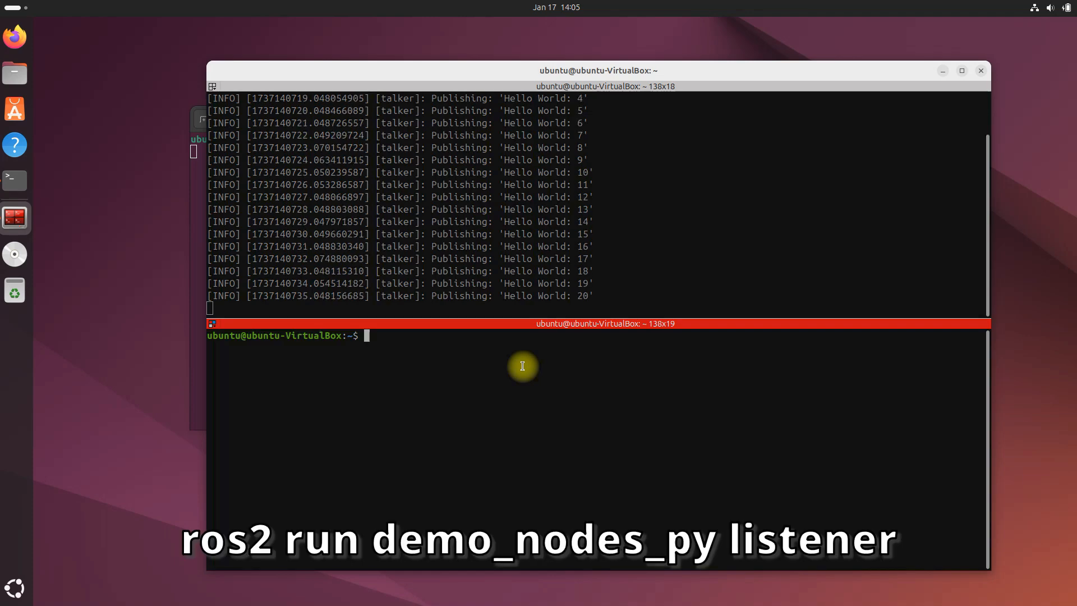
text(ros2)
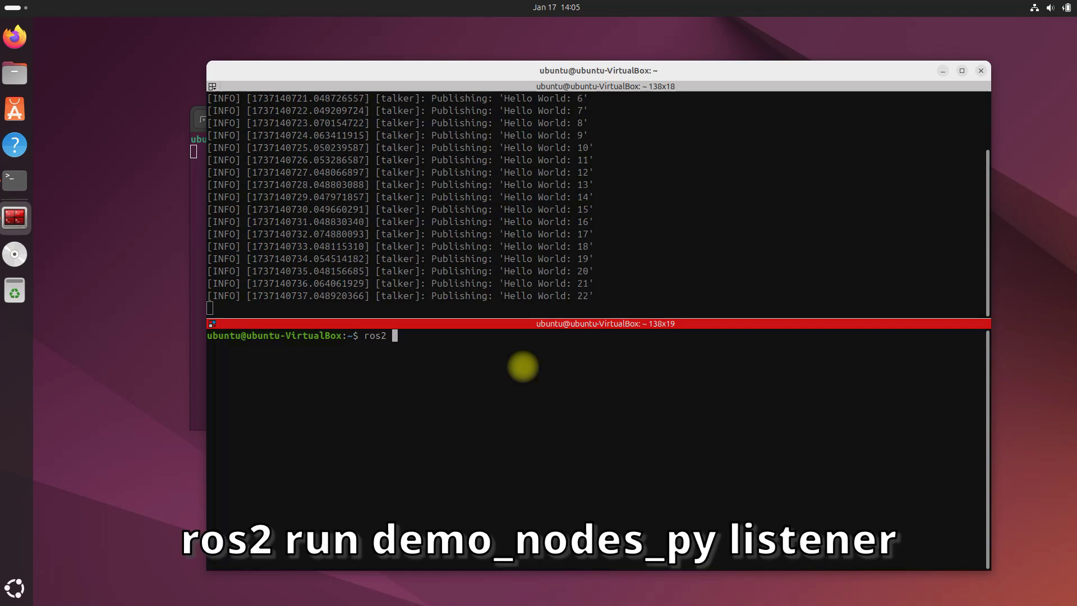
text(run dem)
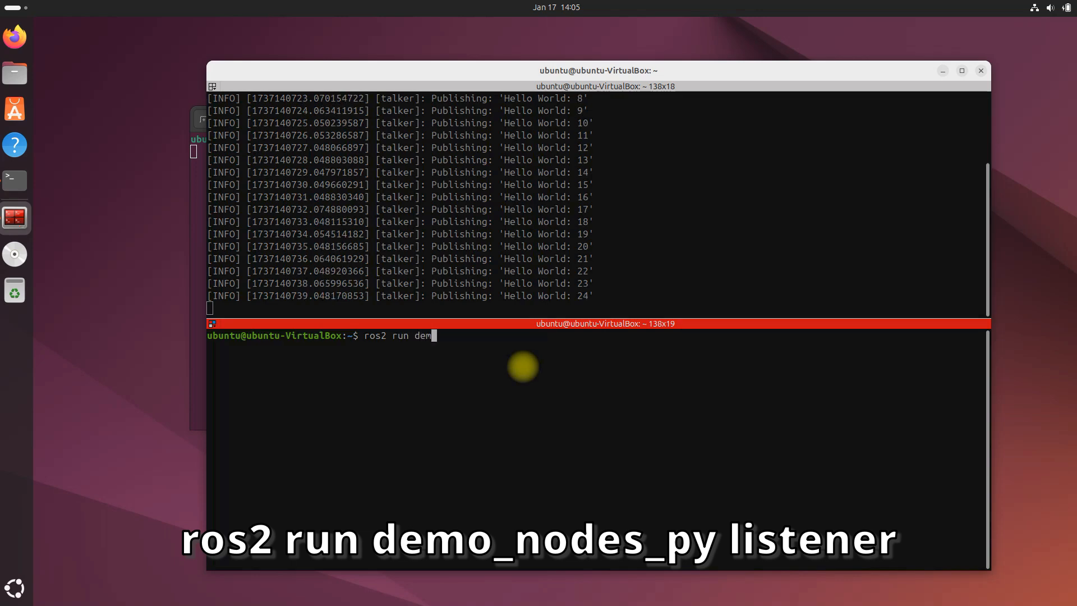
text(o_nodes_)
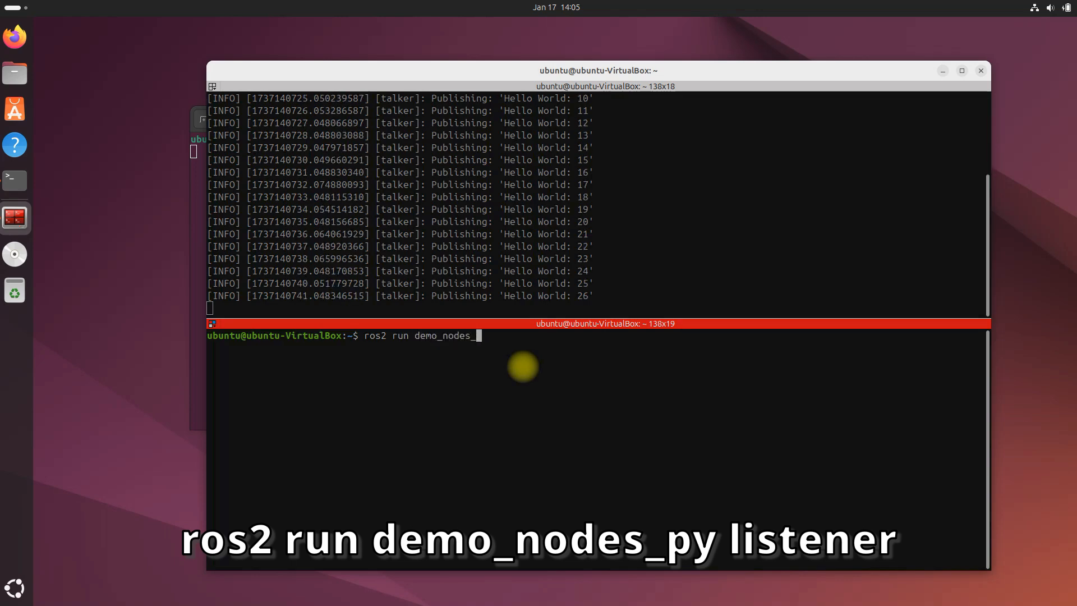
text(py)
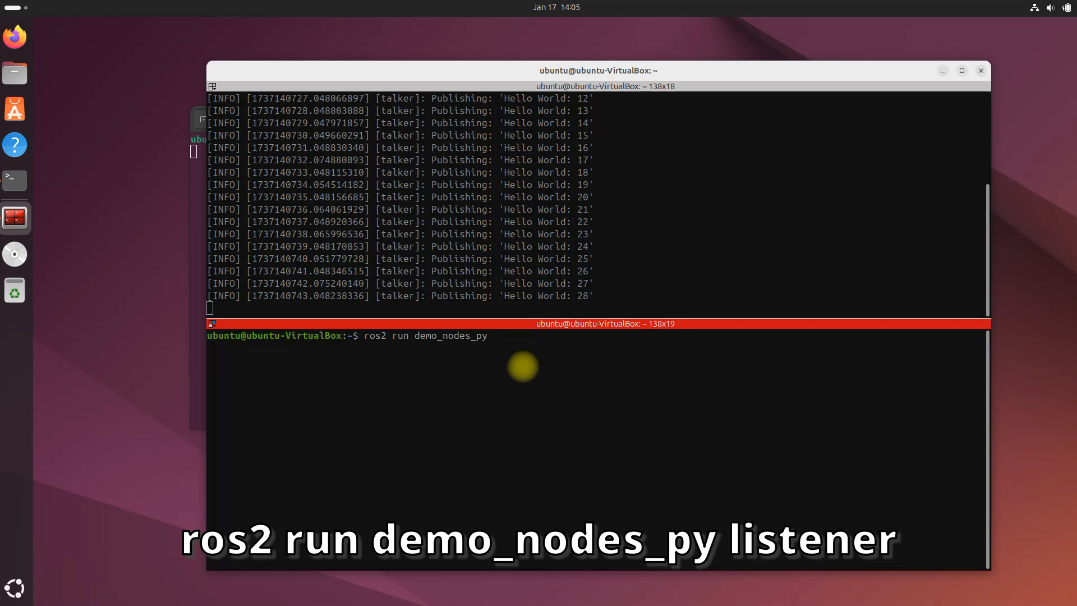
text(listener)
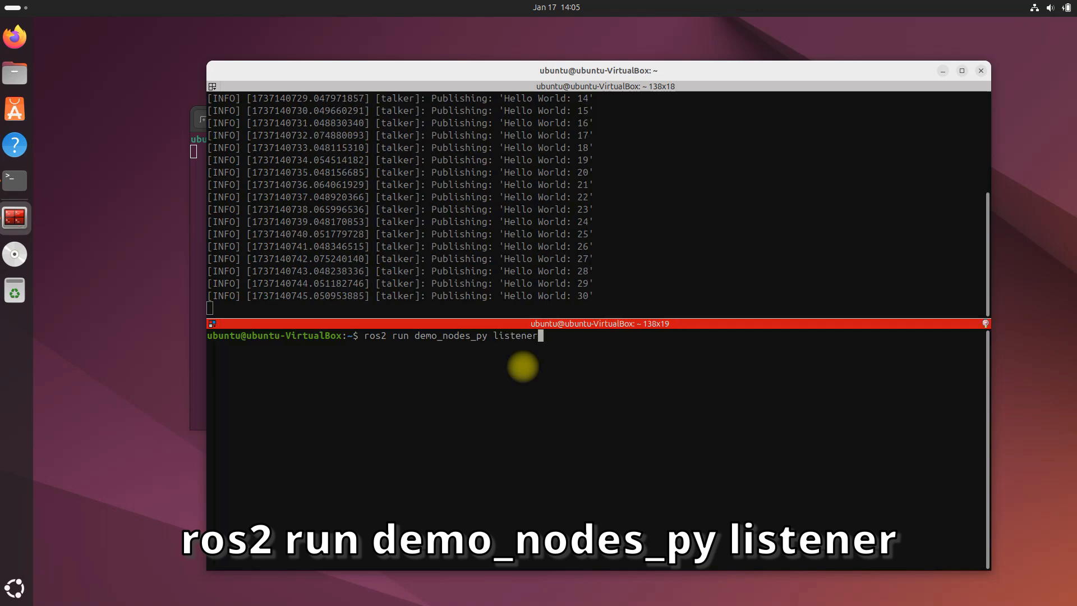
key(Return)
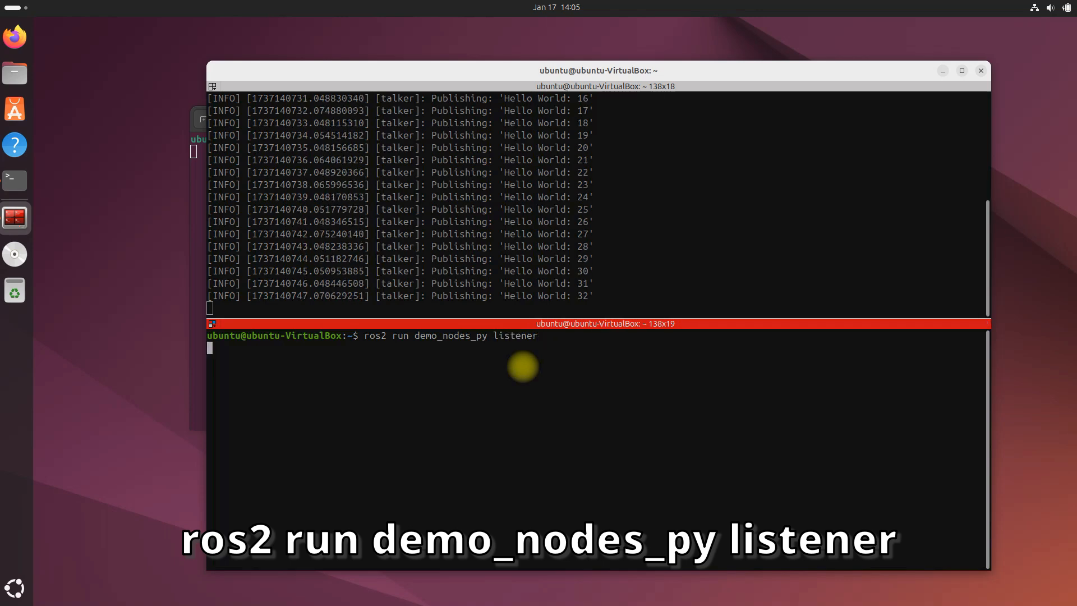
key(Return)
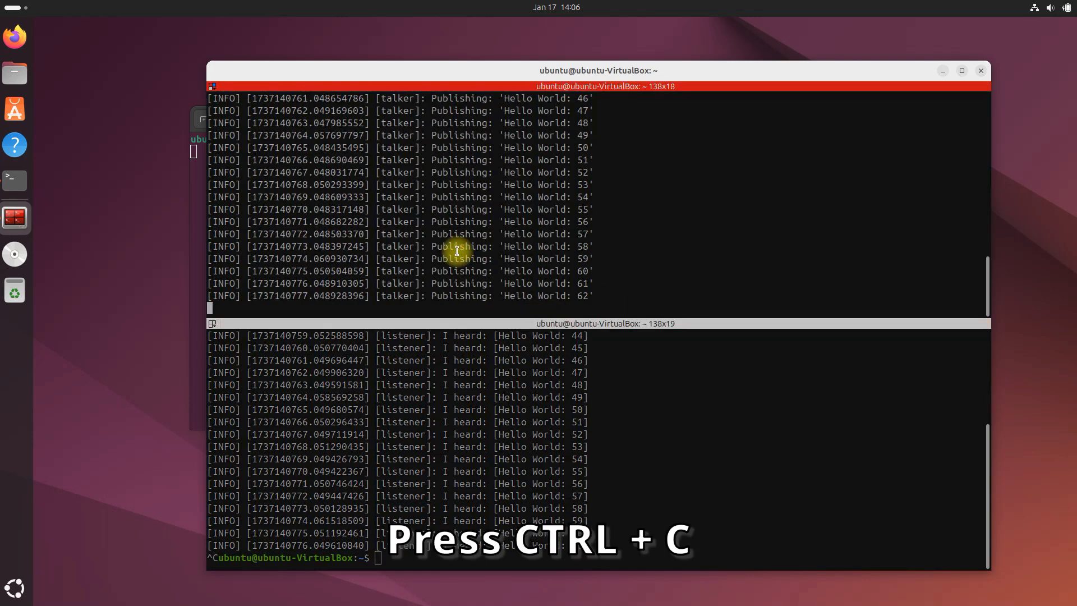
key(ctrl+c)
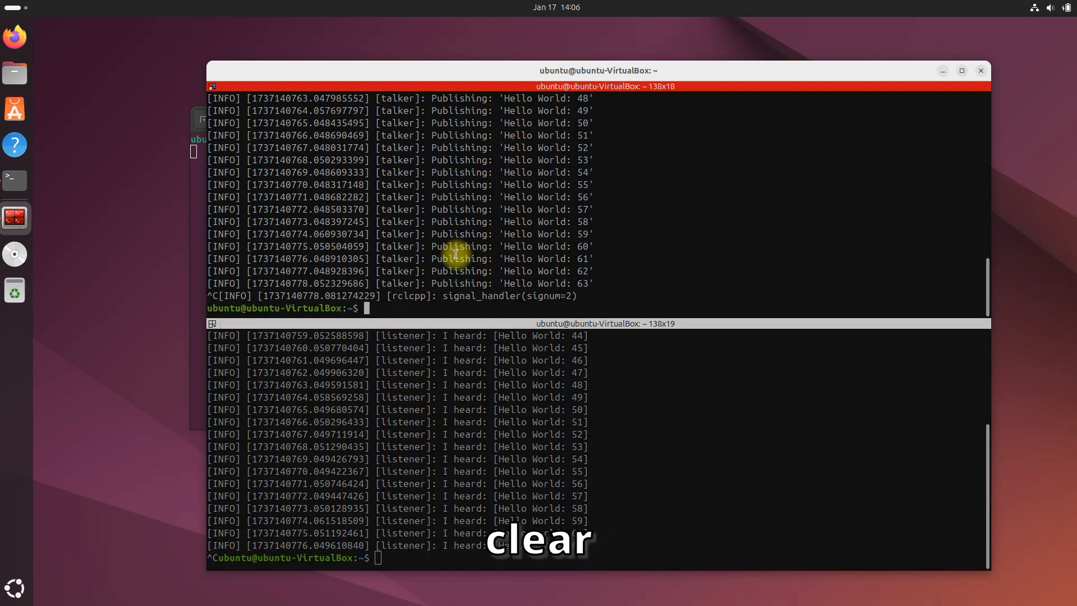
key(Return)
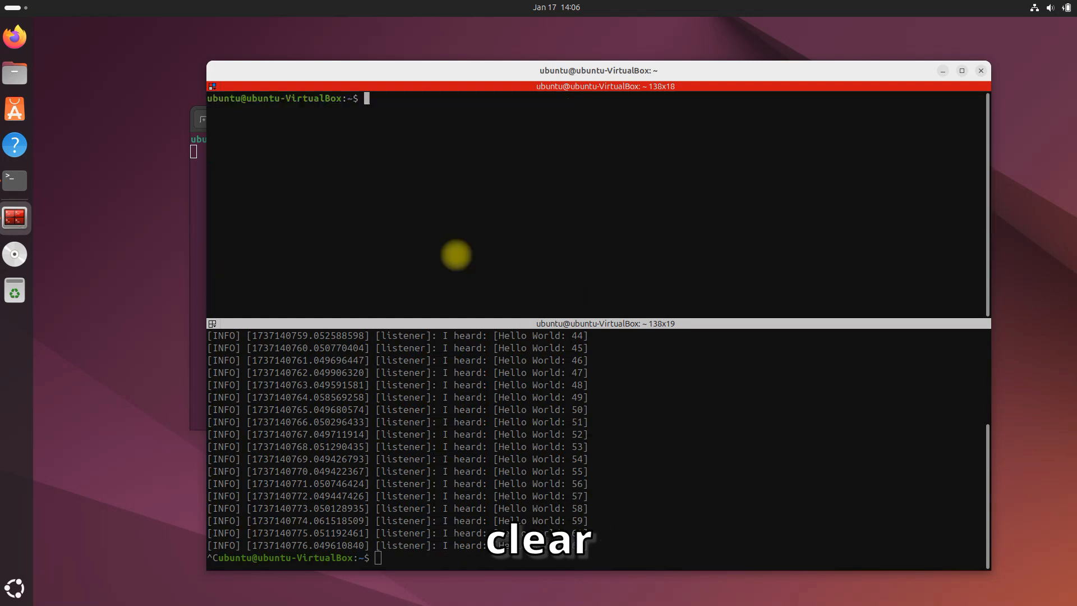
text(cle)
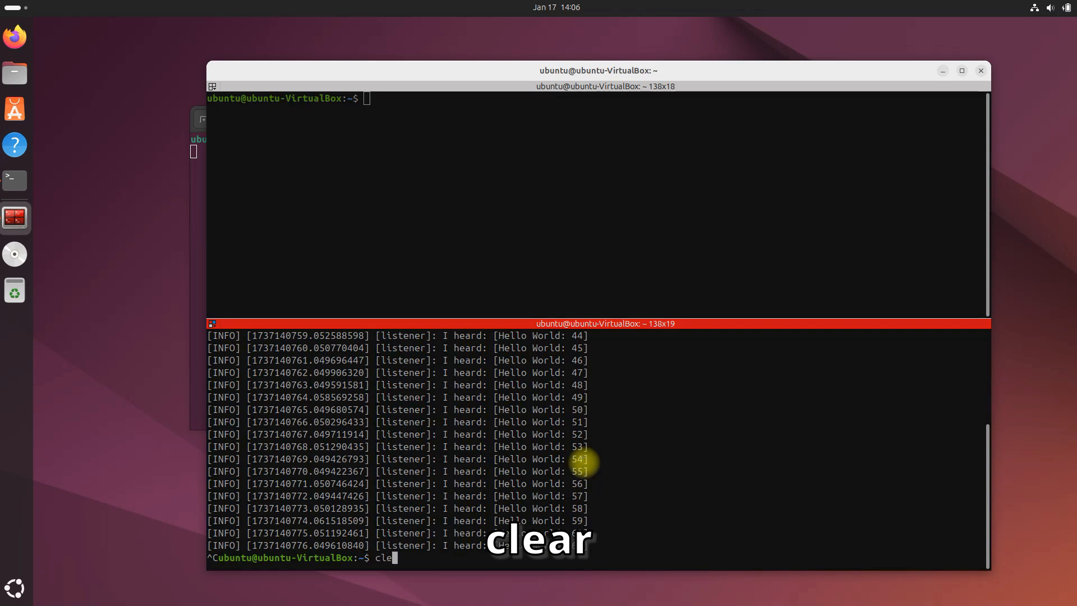
key(Return)
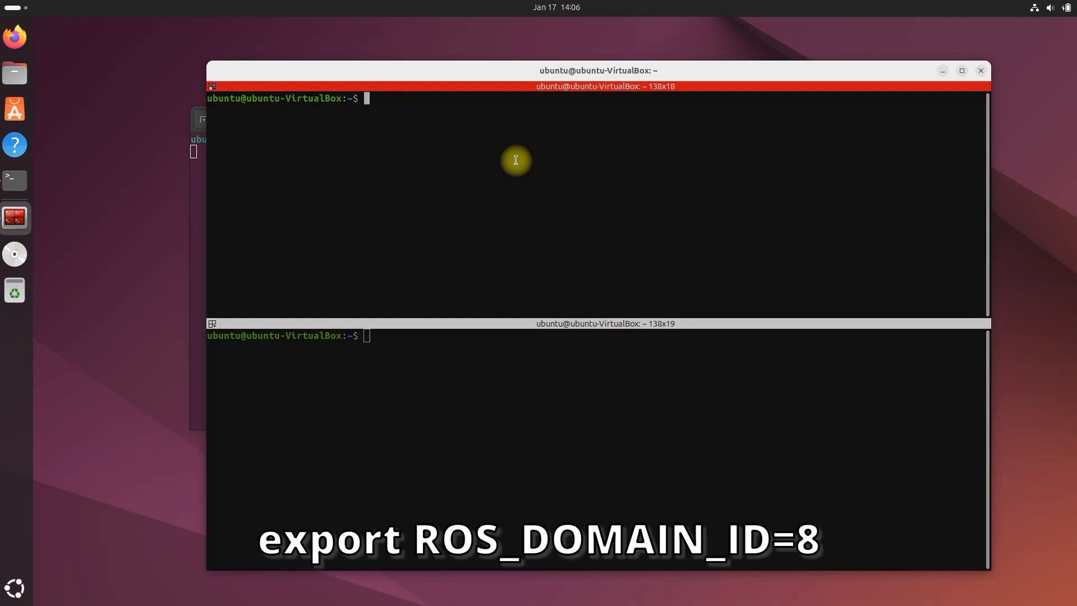
- Export ROS_DOMAIN_ID=8 in the top pane
text(export)
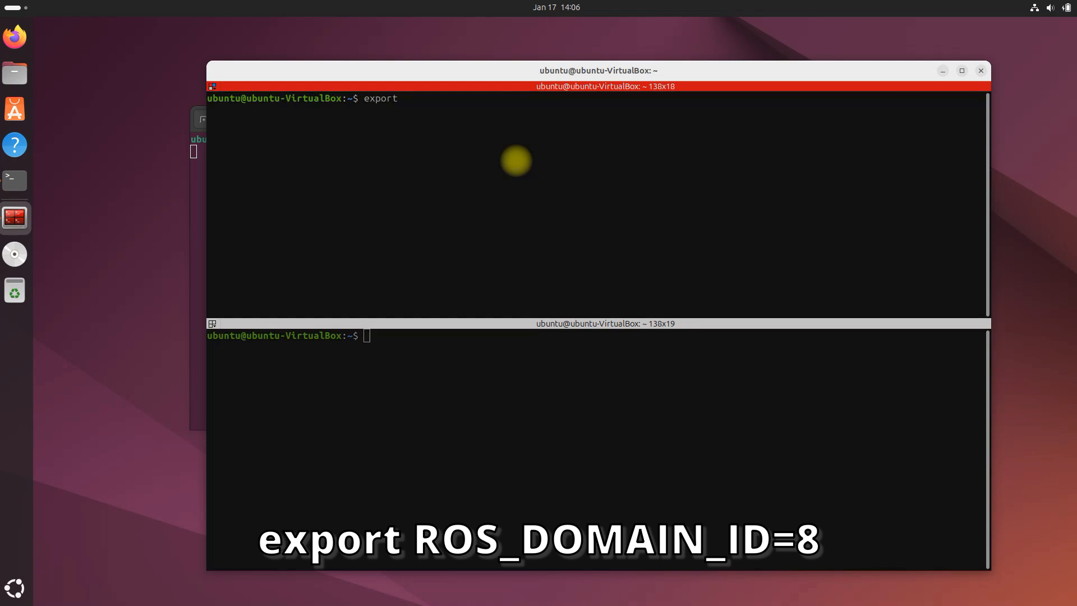
text(ROS_DO)
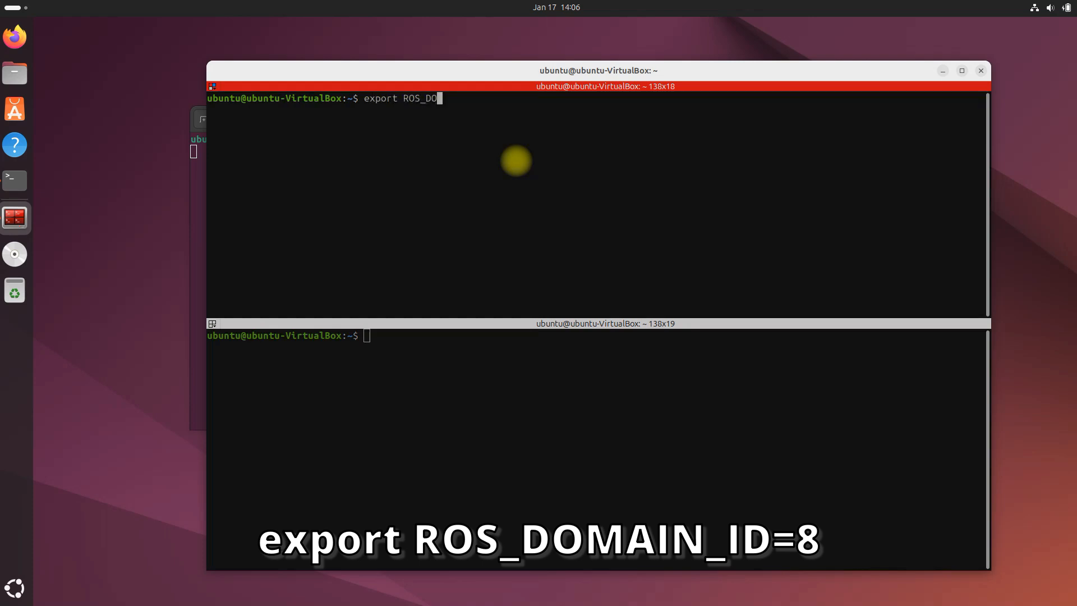
text(MAIN_ID)
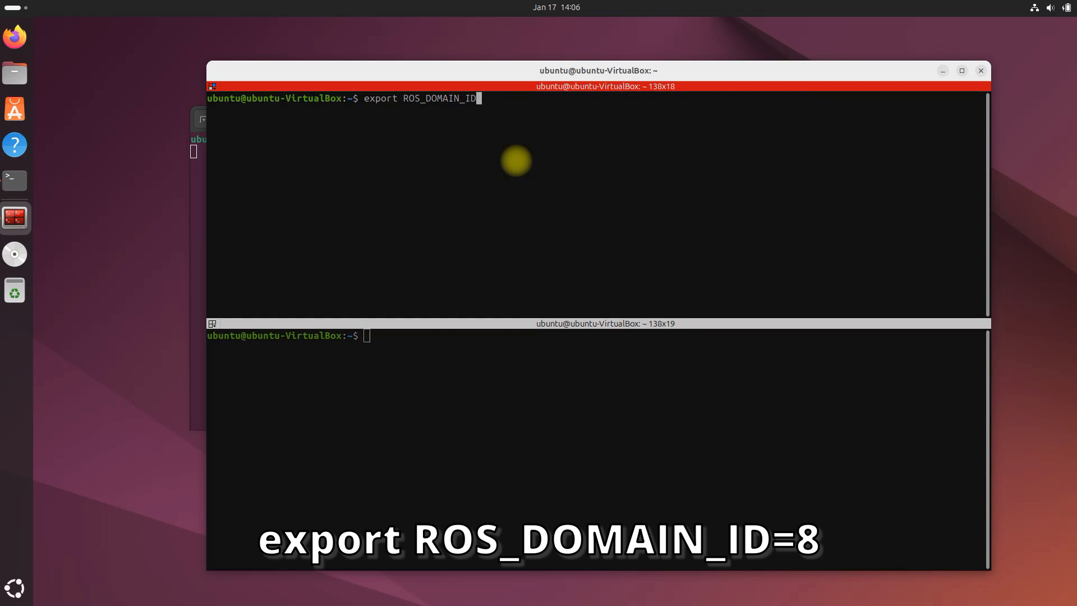
text(=8)
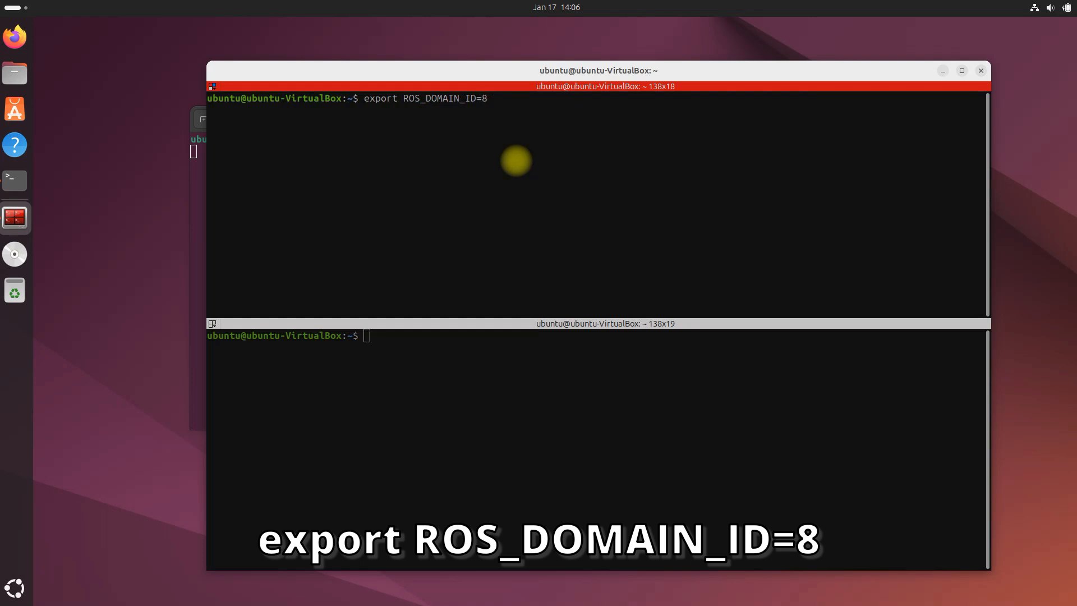
key(Return)
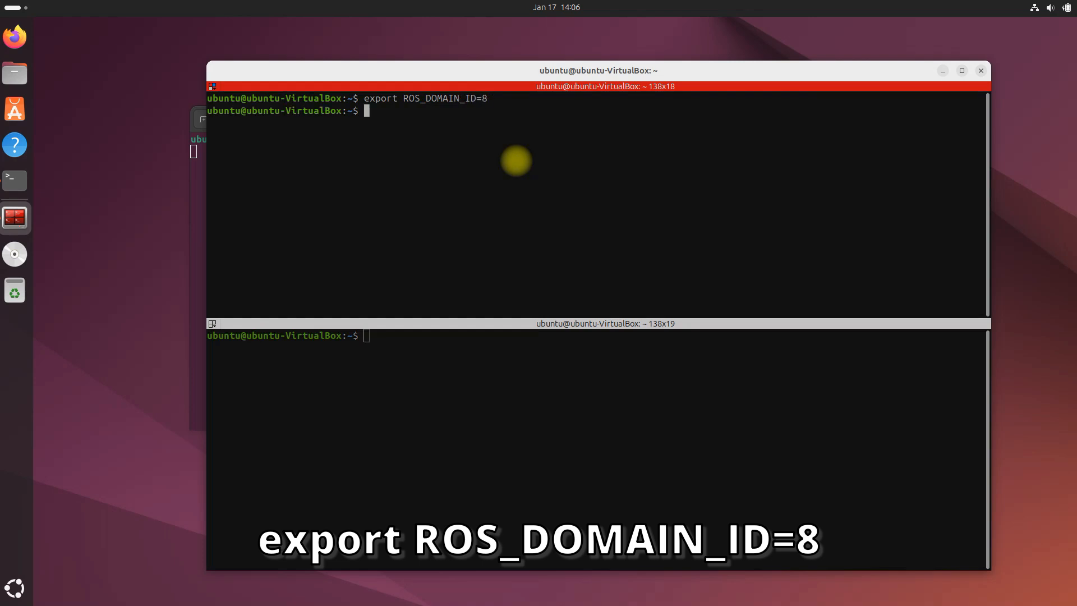
mouse_move(421, 130)
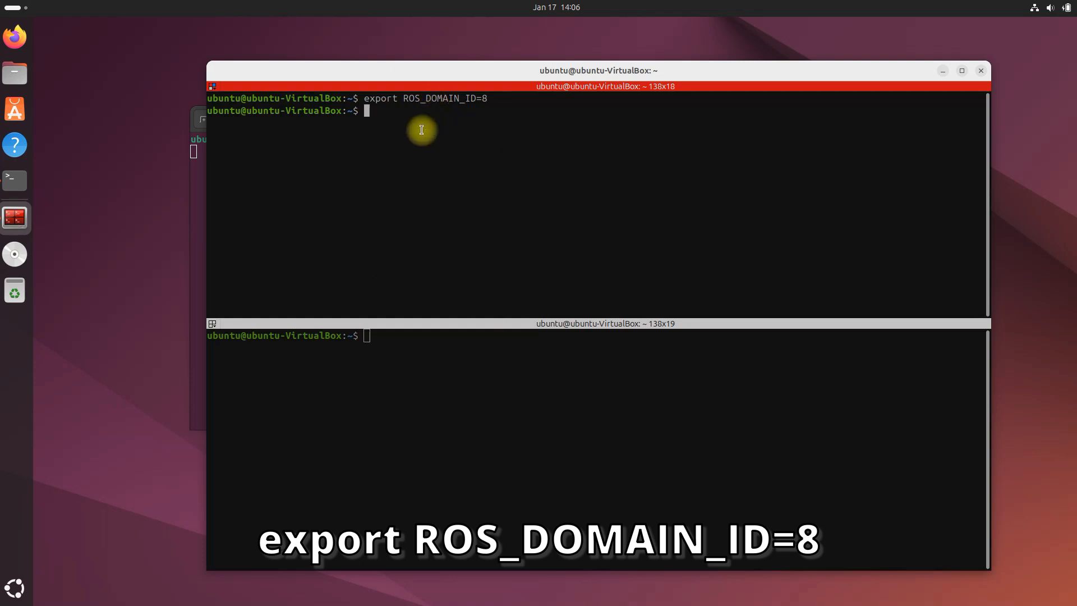
mouse_move(519, 165)
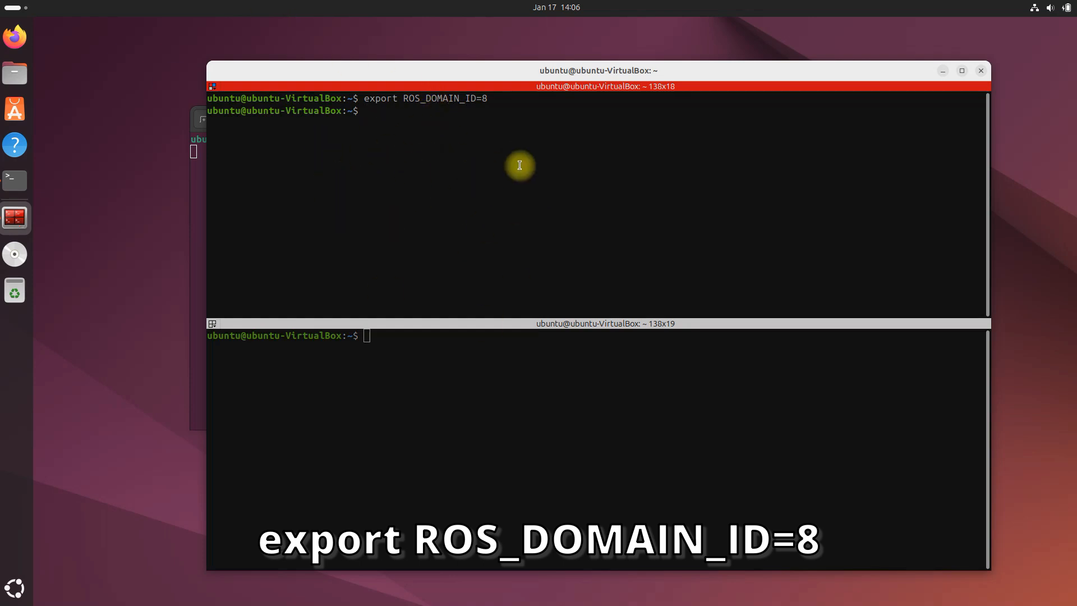
mouse_move(525, 436)
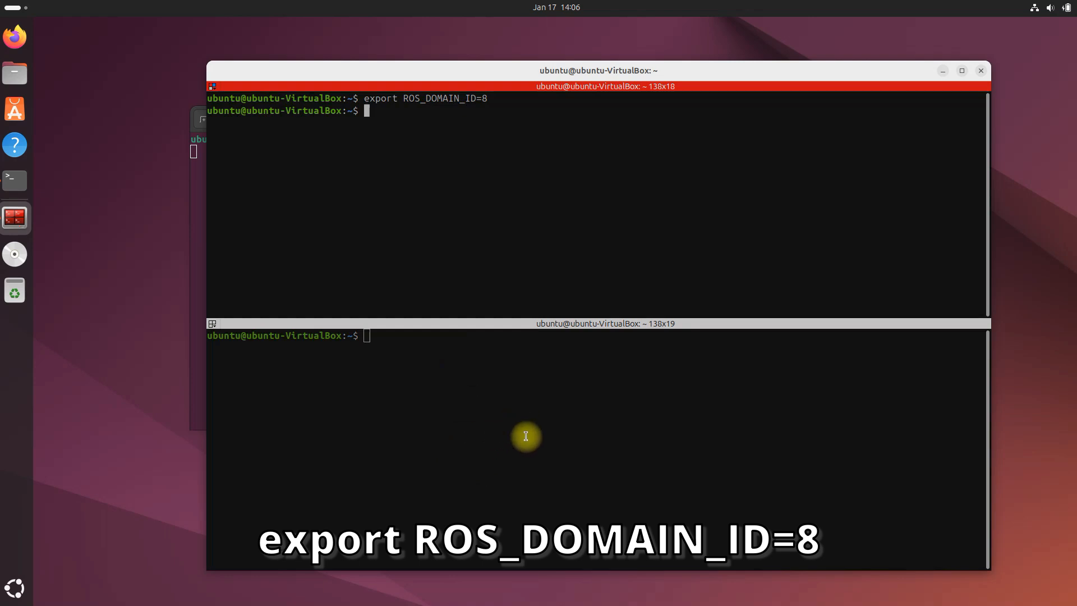
mouse_move(489, 272)
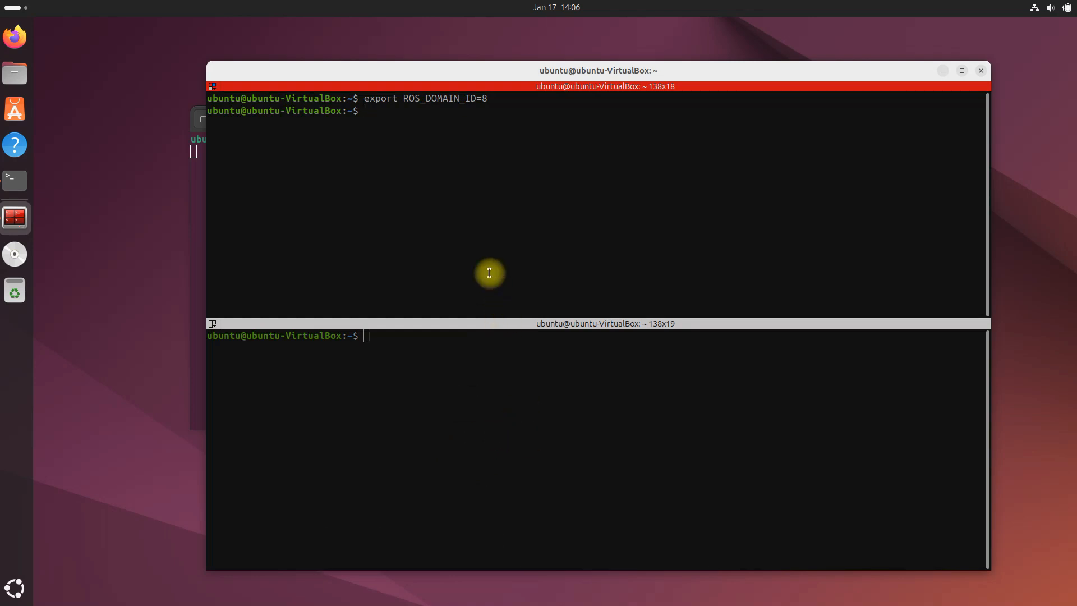
- Type 'ros2 run demo_nodes_cpp talker' in the top pane to restart the talker
text(ros2)
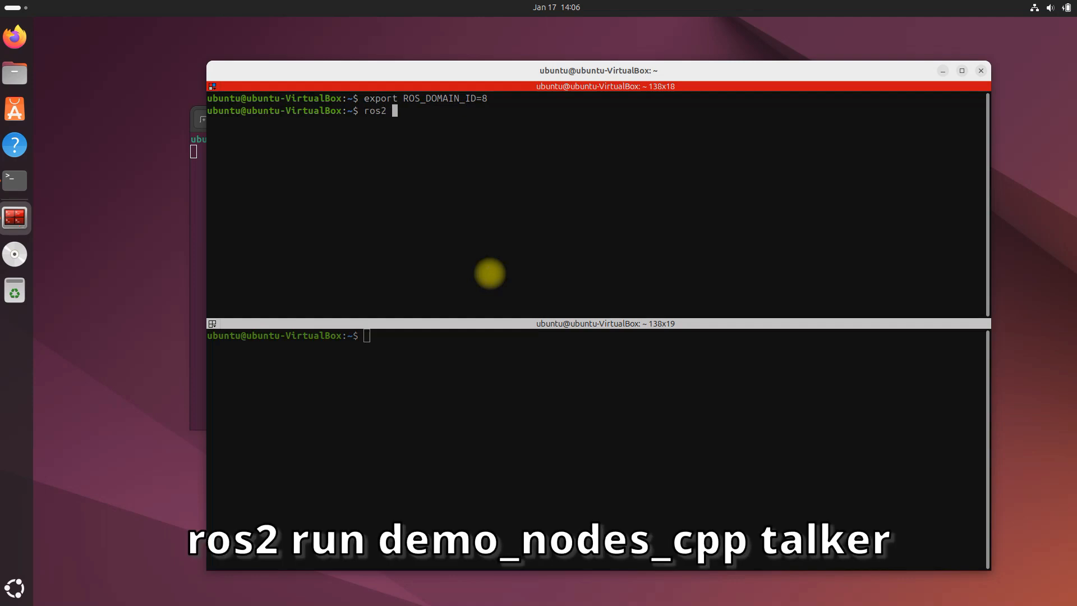
text(run)
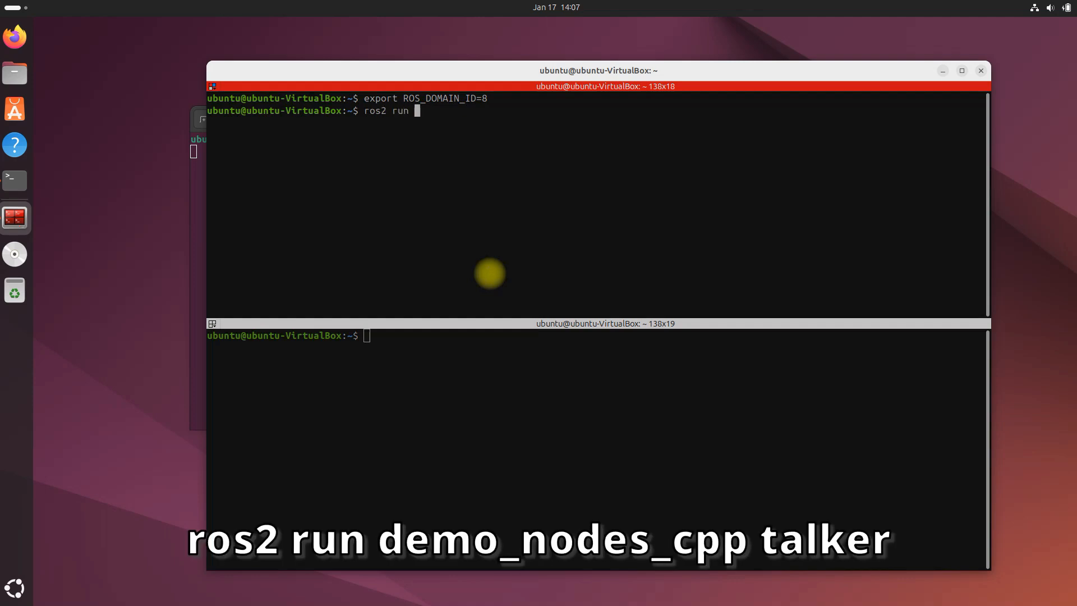
text(demo_nodes)
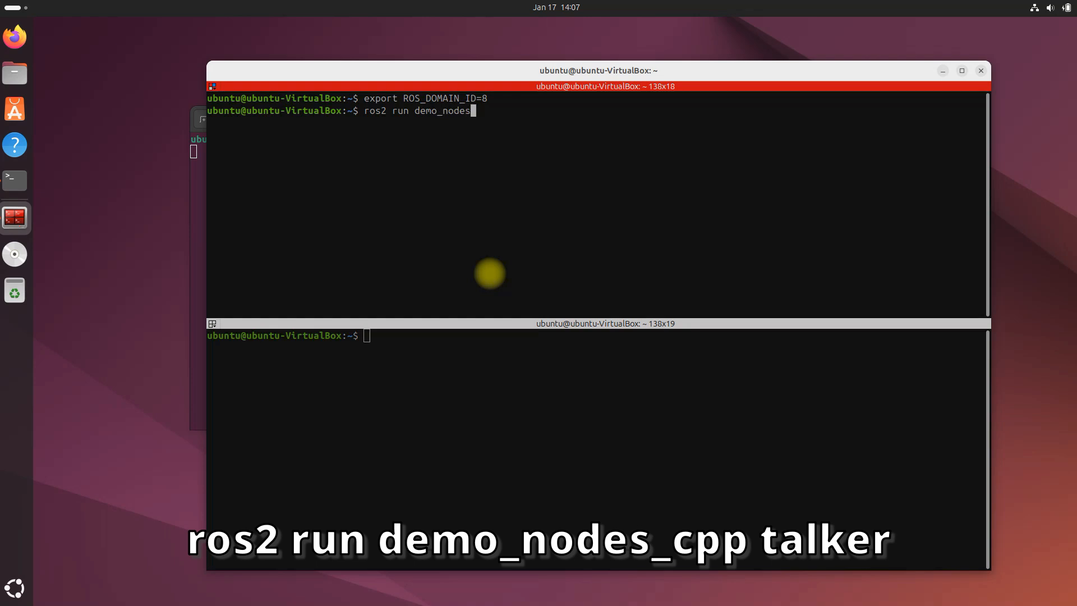
text(_cpp ta)
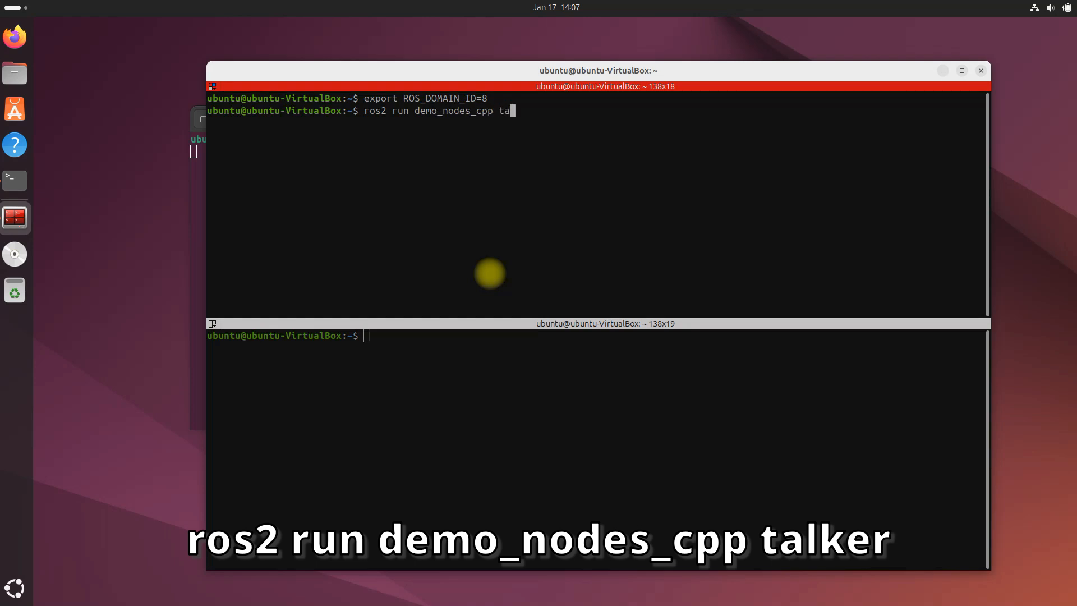
text(lker)
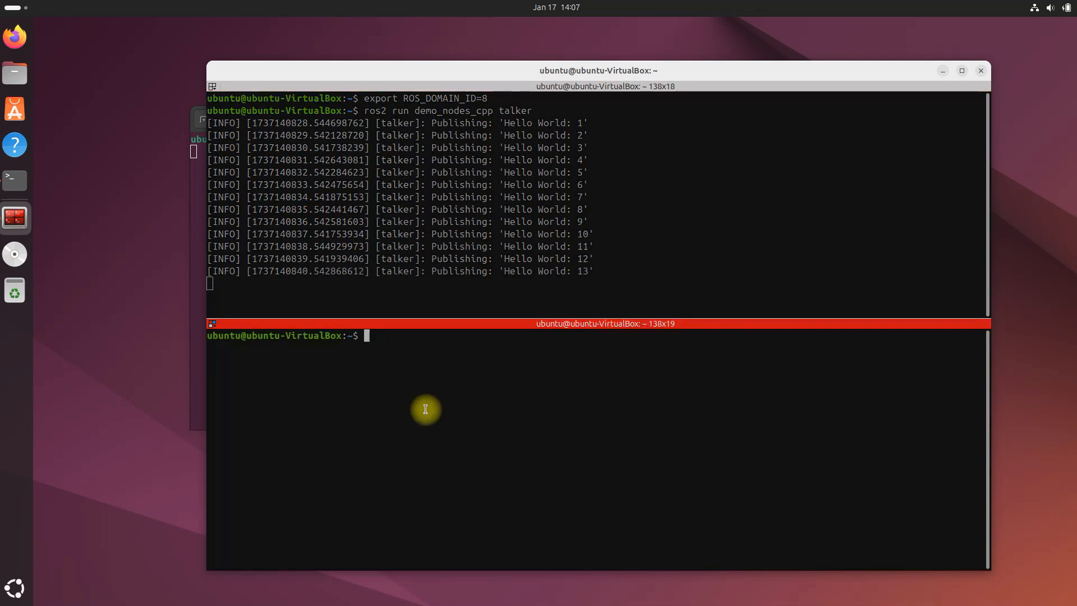
- Type 'ros2 run demo_nodes_py listener' in the bottom pane
text(ros2 run demo_nodes_py listener)
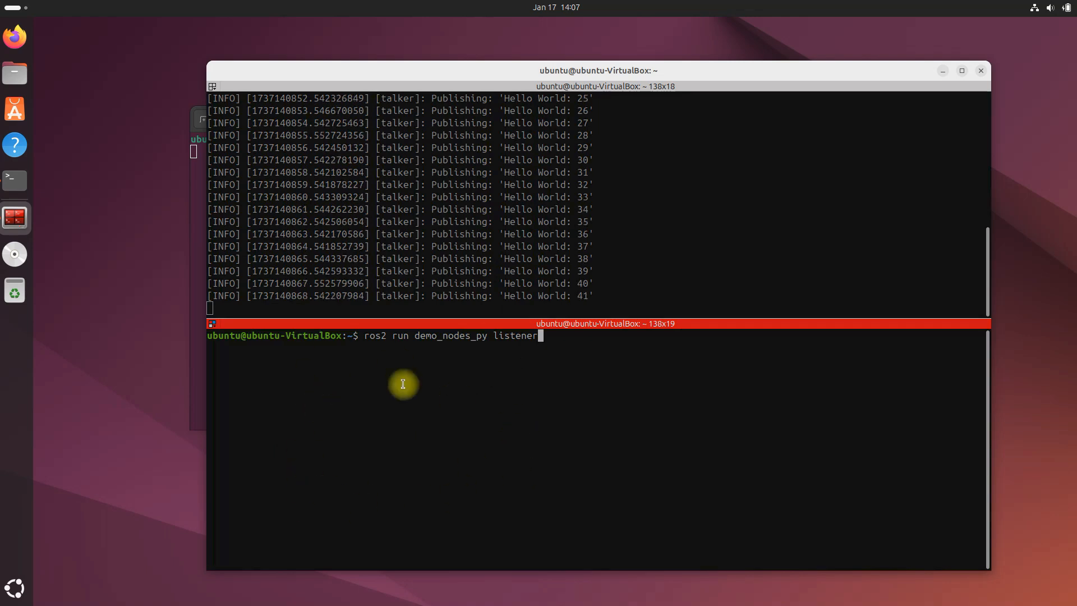
mouse_move(445, 423)
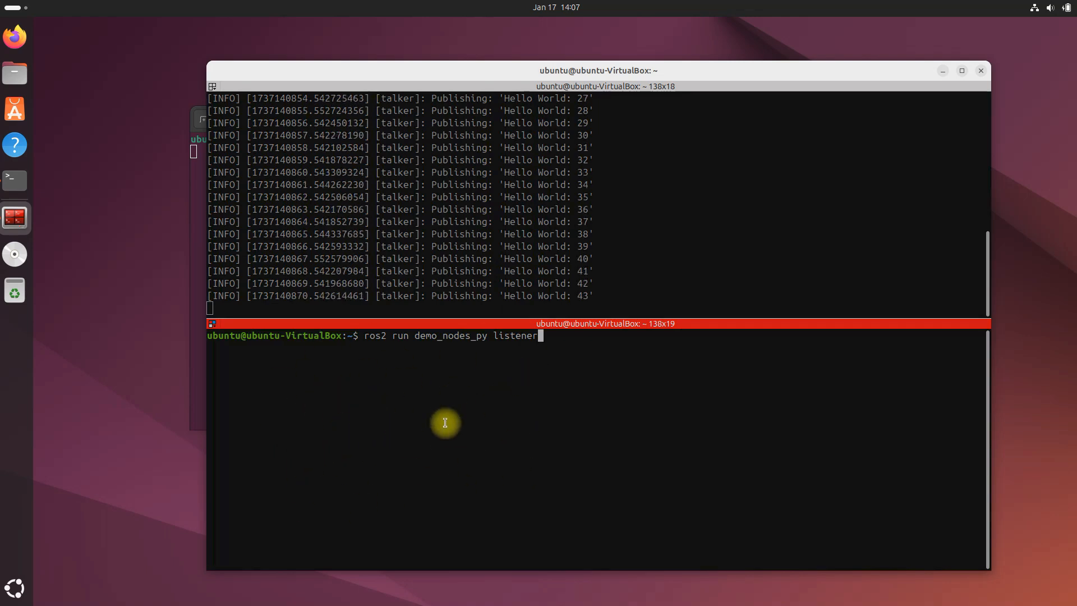
mouse_move(499, 357)
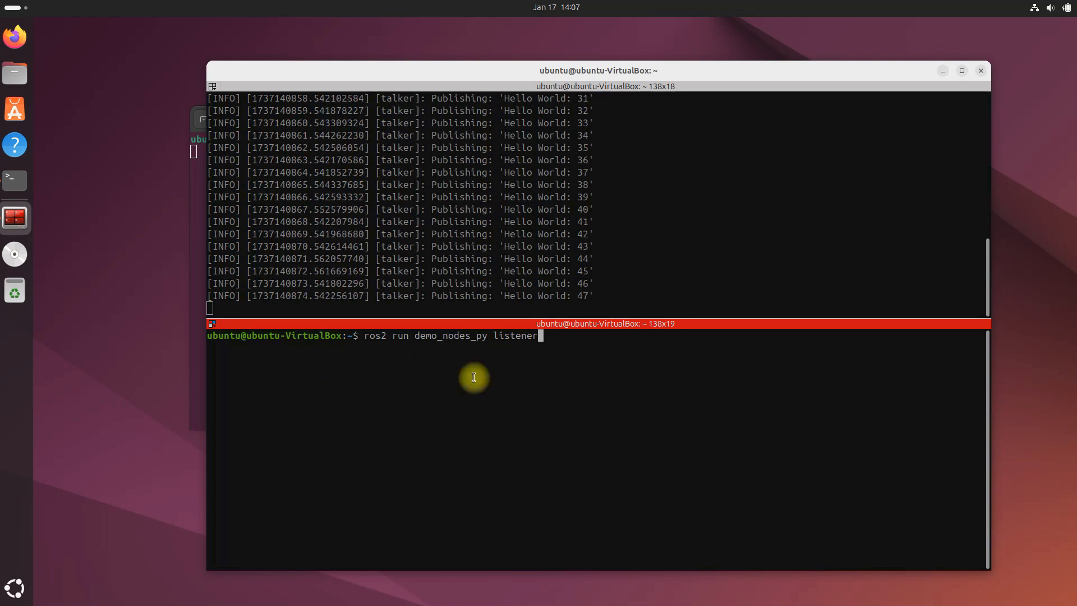
mouse_move(413, 392)
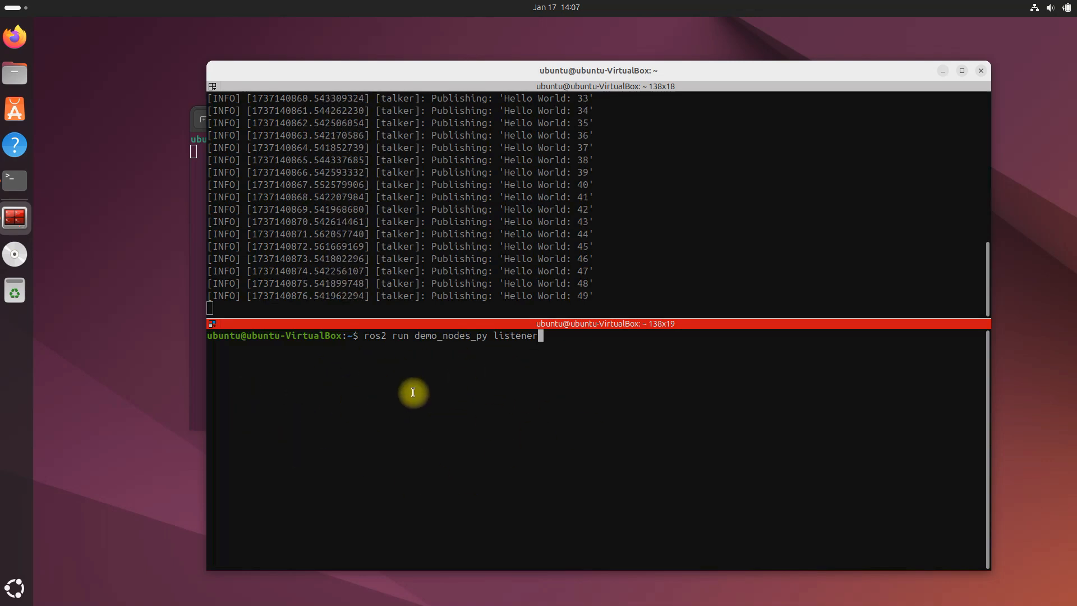
mouse_move(526, 362)
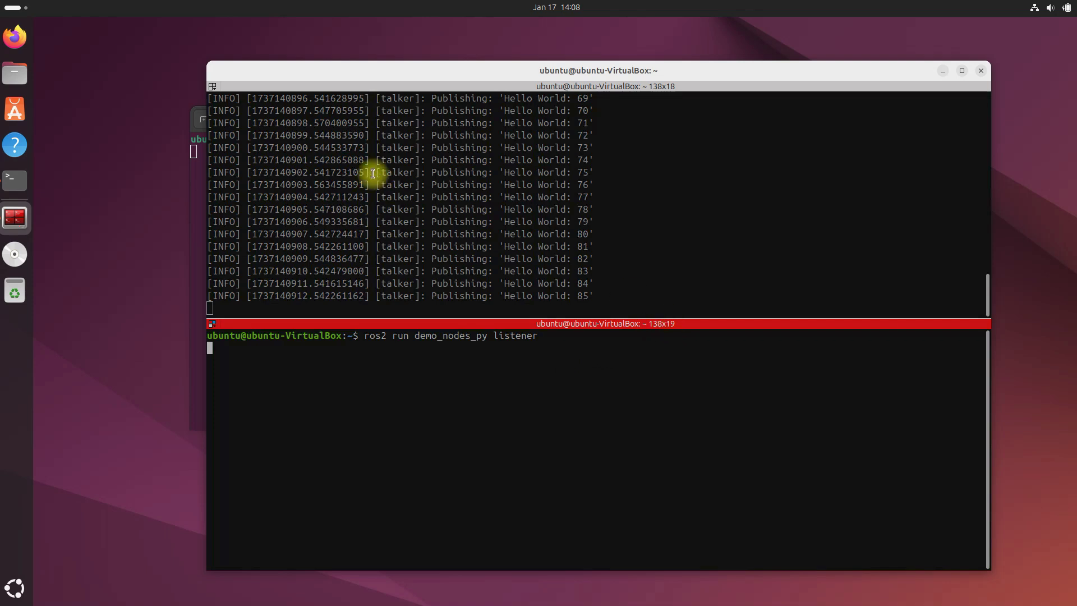
mouse_move(658, 195)
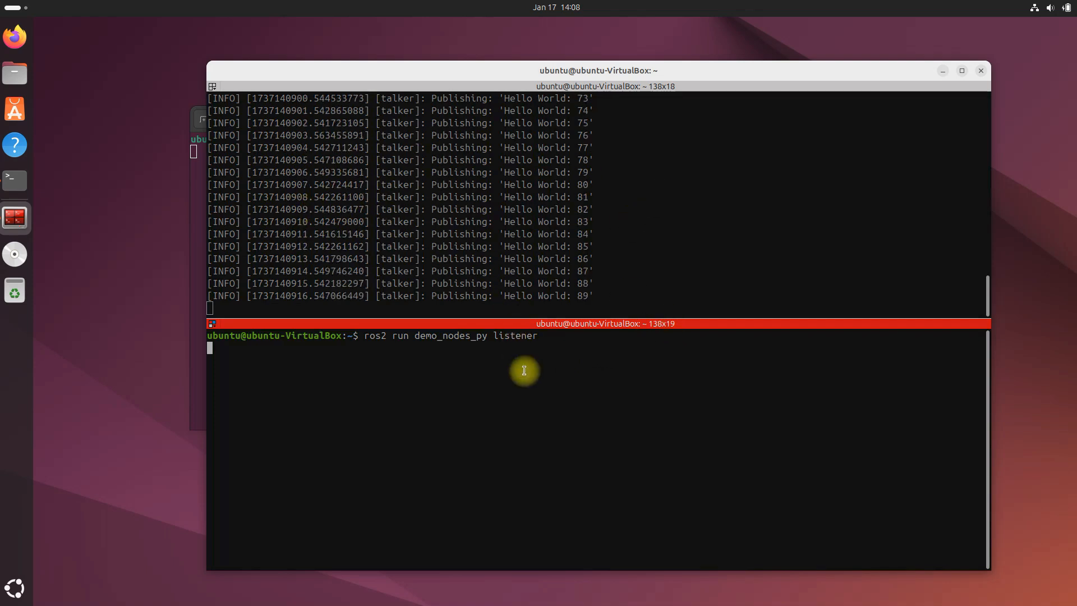
mouse_move(340, 450)
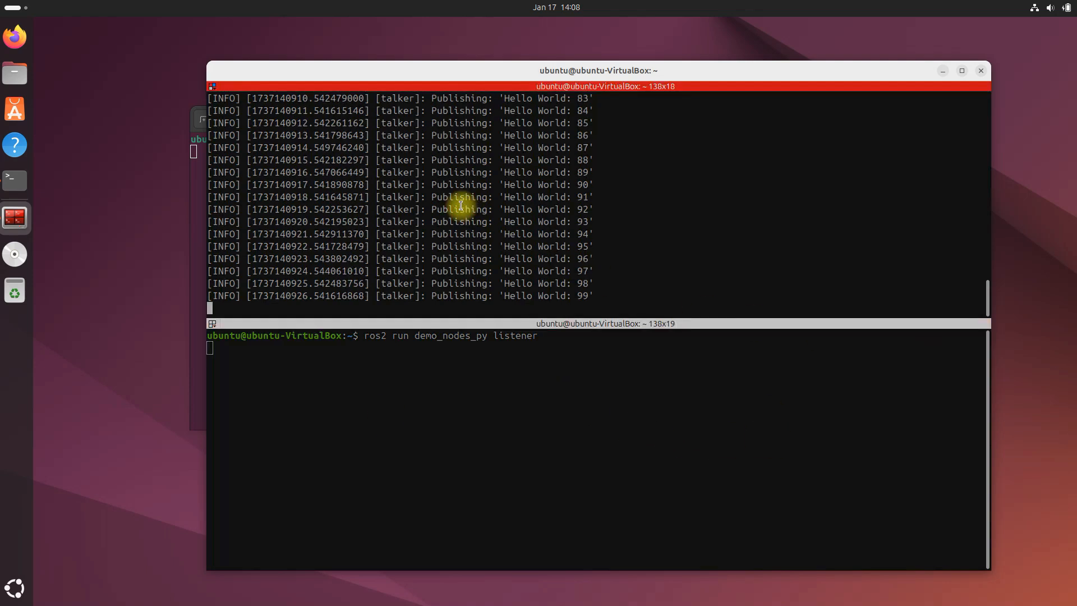
- Stop the talker, export ROS_DOMAIN_ID=8 in the top pane, and type the C++ talker command
key(ctrl+c)
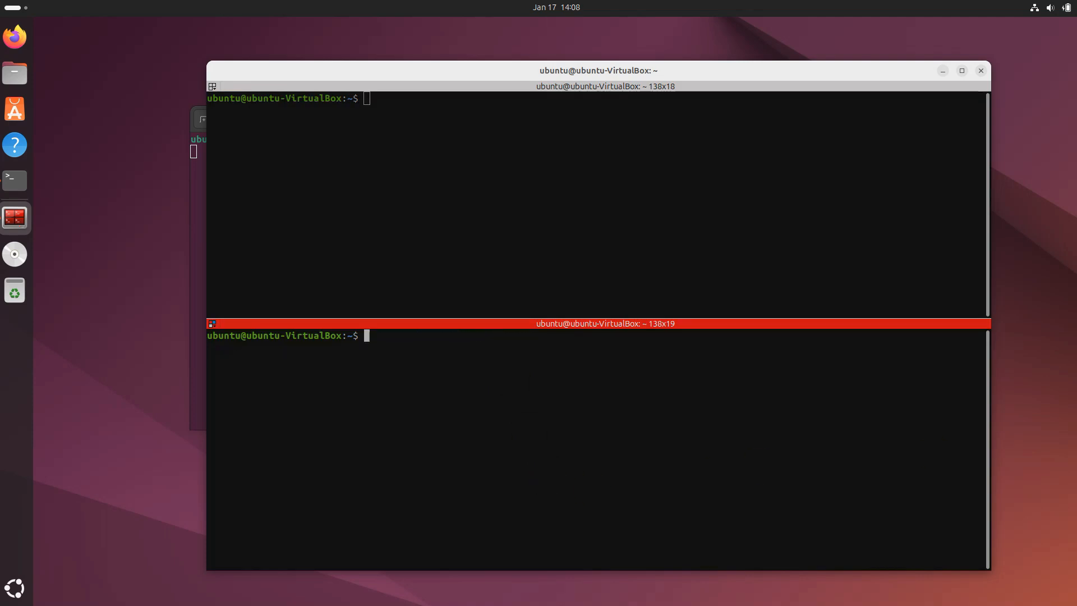
click(514, 189)
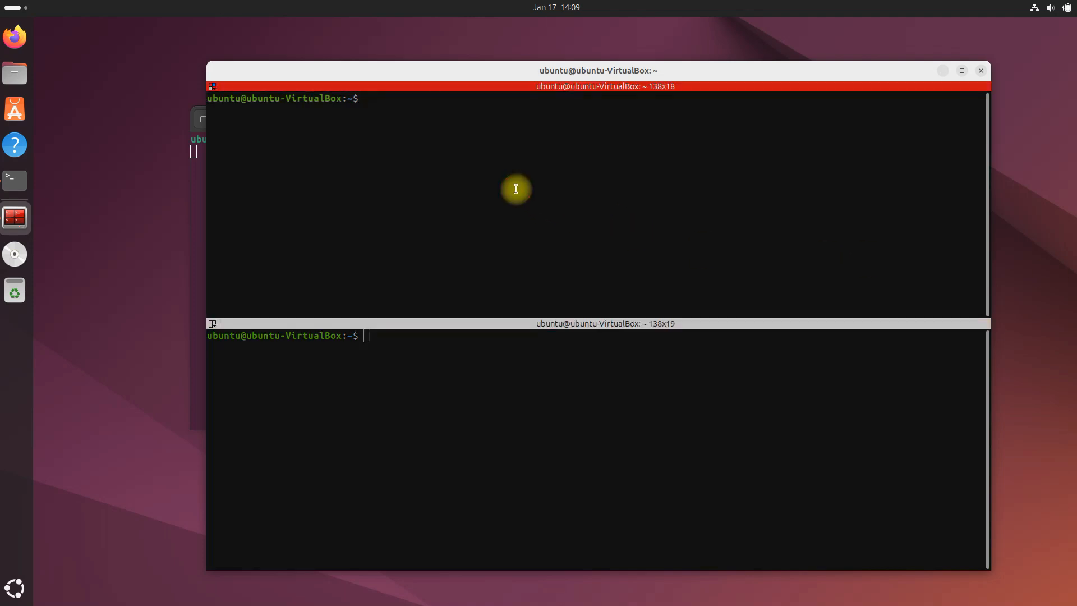
text(export ROS_DOMAIN_ID=8)
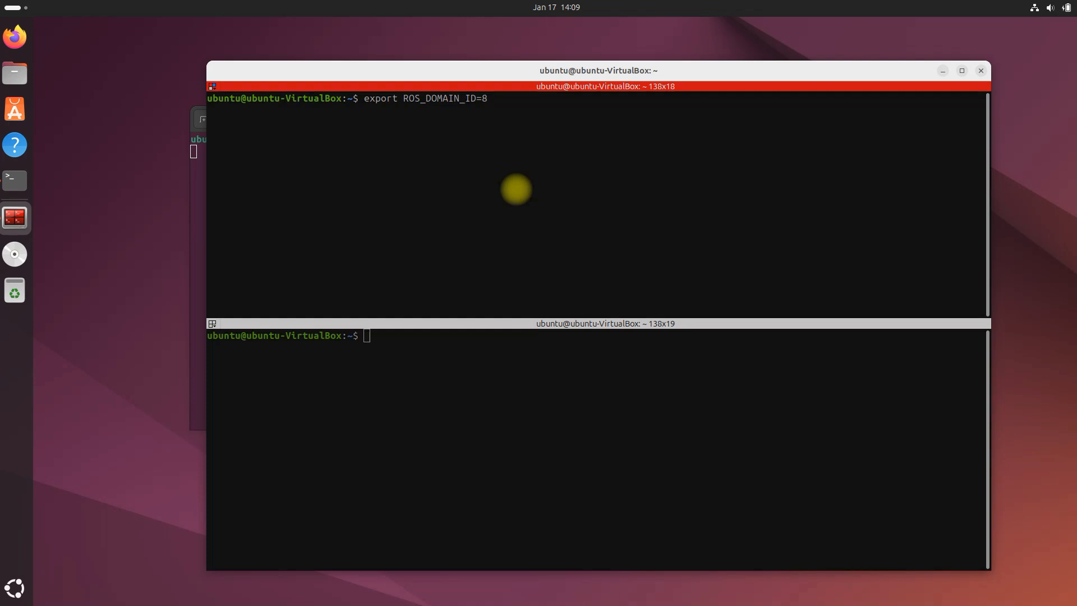
key(Return)
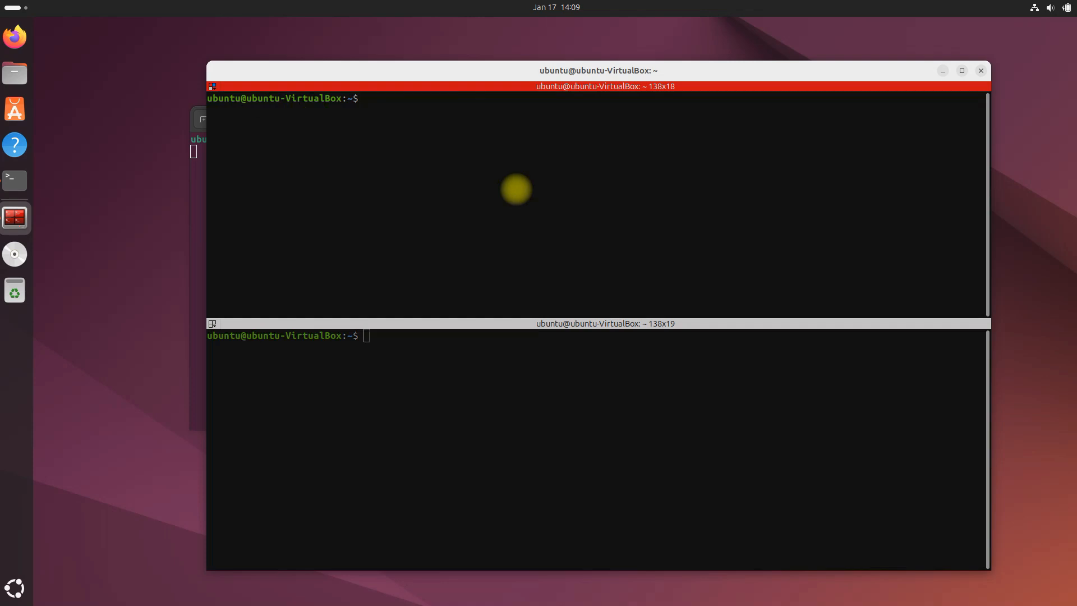
text(ros2 run demo_nodes_cpp talker)
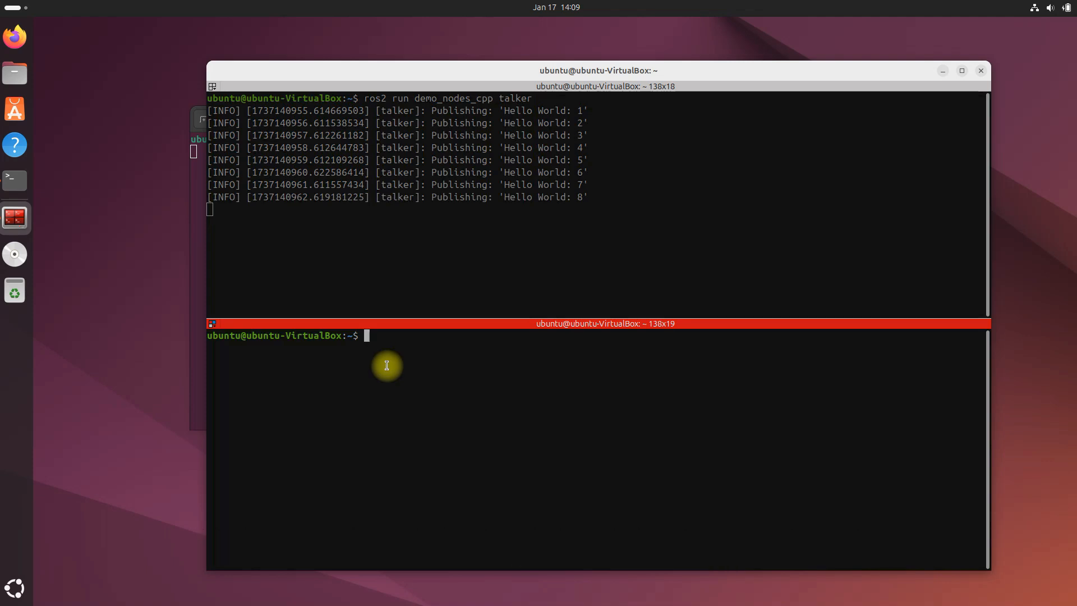
- Echo $ROS_DOMAIN_ID in the bottom pane to check its current domain
text(echo)
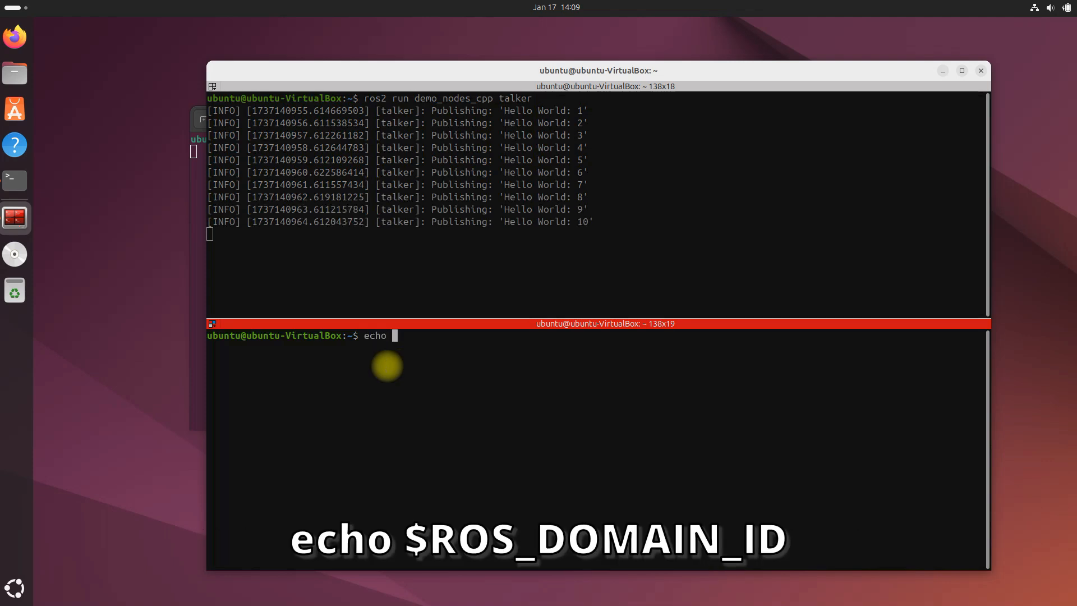
text($ROS)
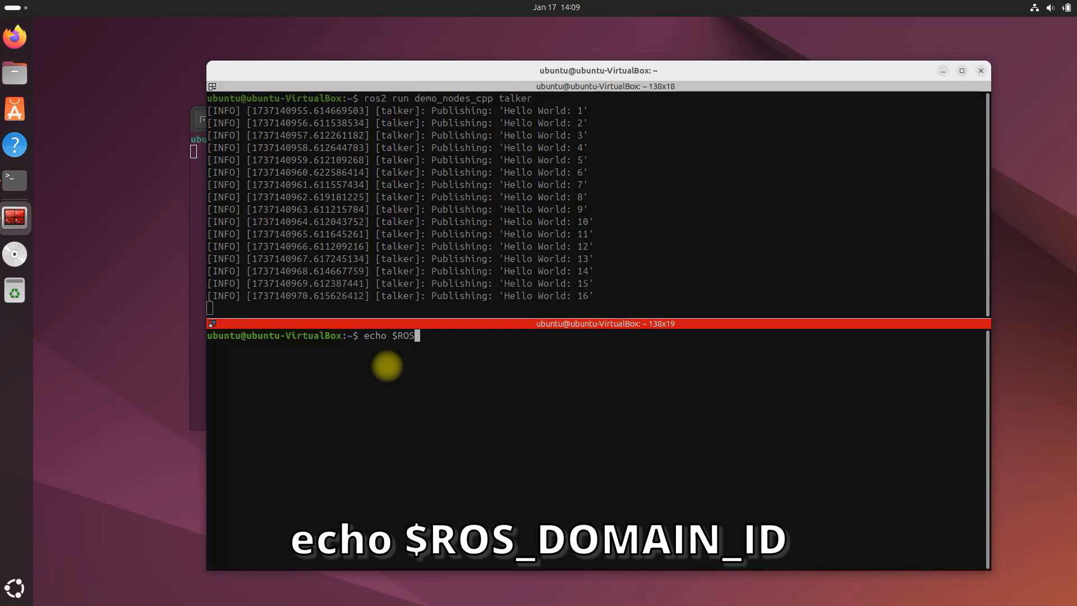
text(_DO)
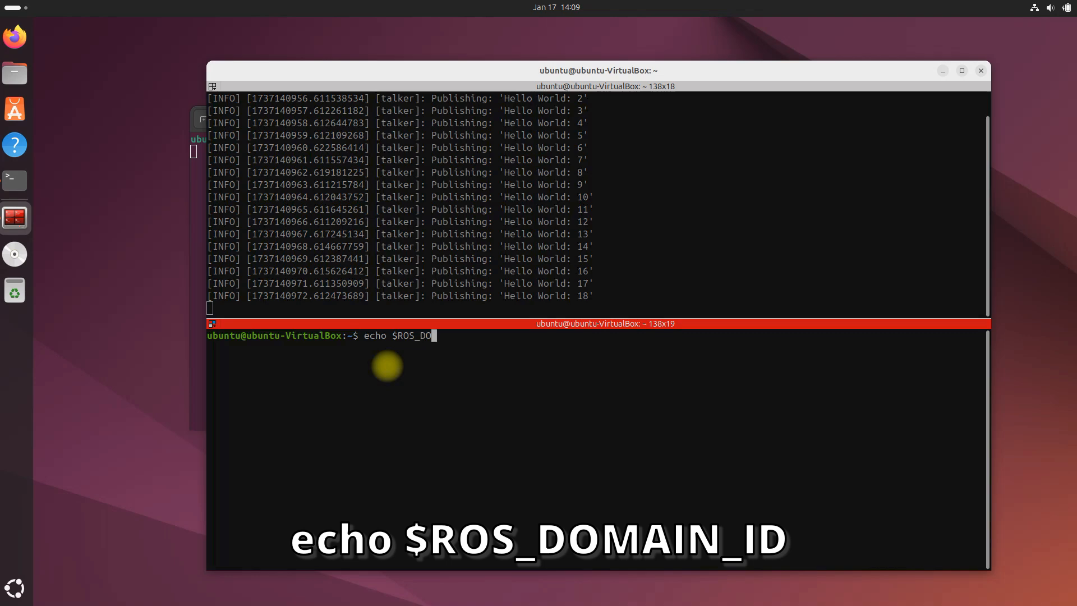
text(MAIN_)
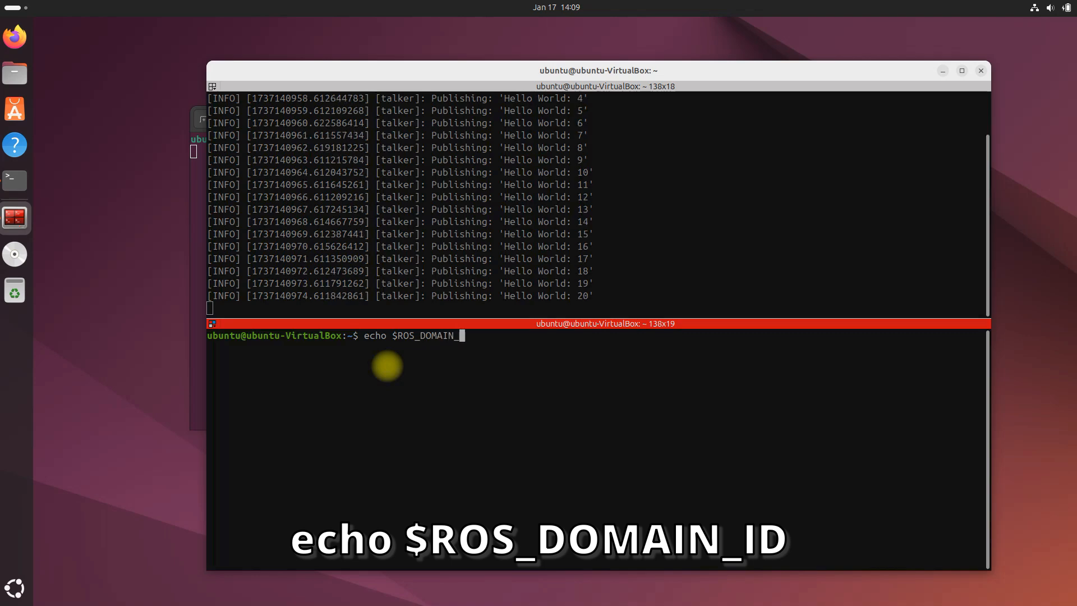
key(Return)
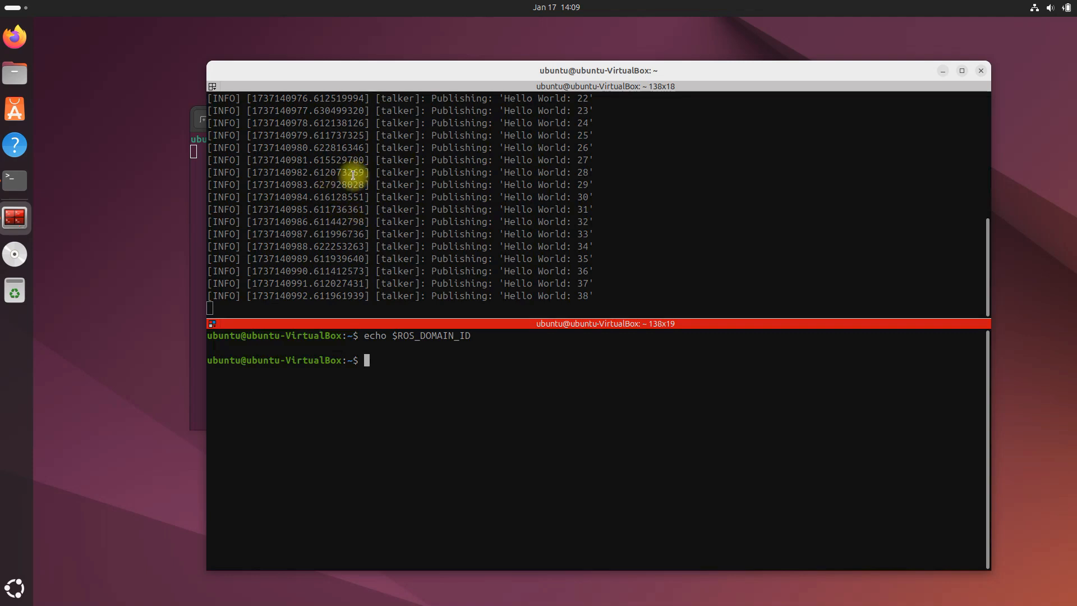
mouse_move(428, 468)
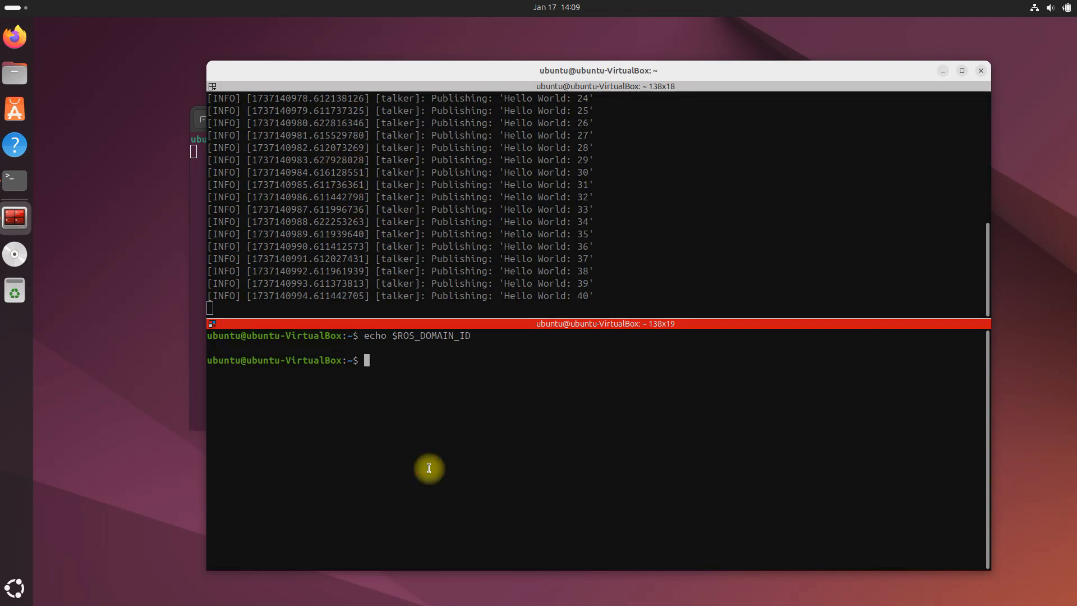
- Export ROS_DOMAIN_ID=8 in the bottom pane and echo it to confirm 8
text(export)
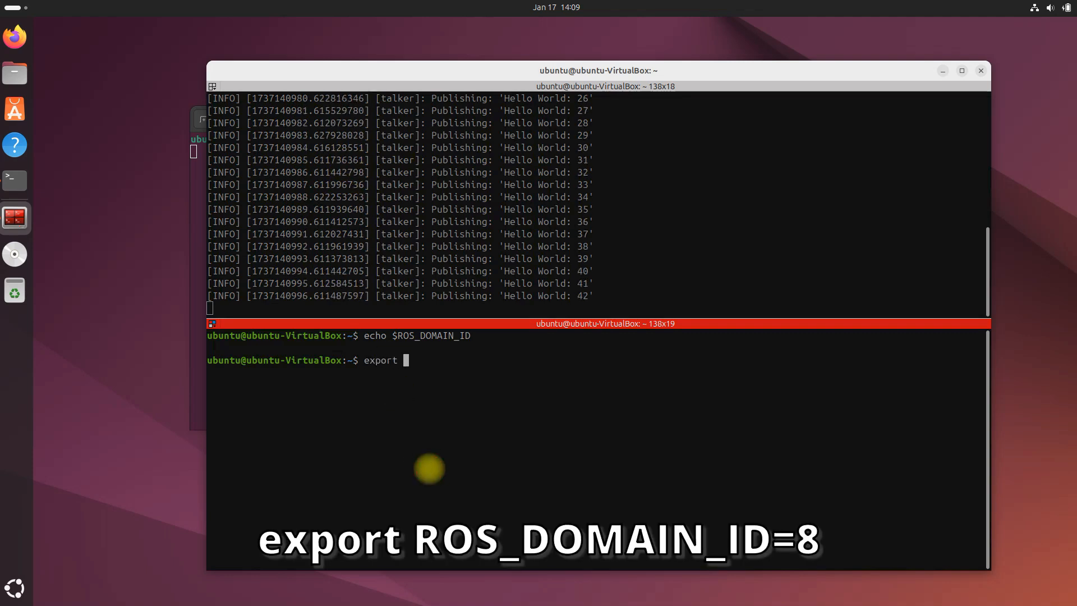
text(ROS_DOMAIN)
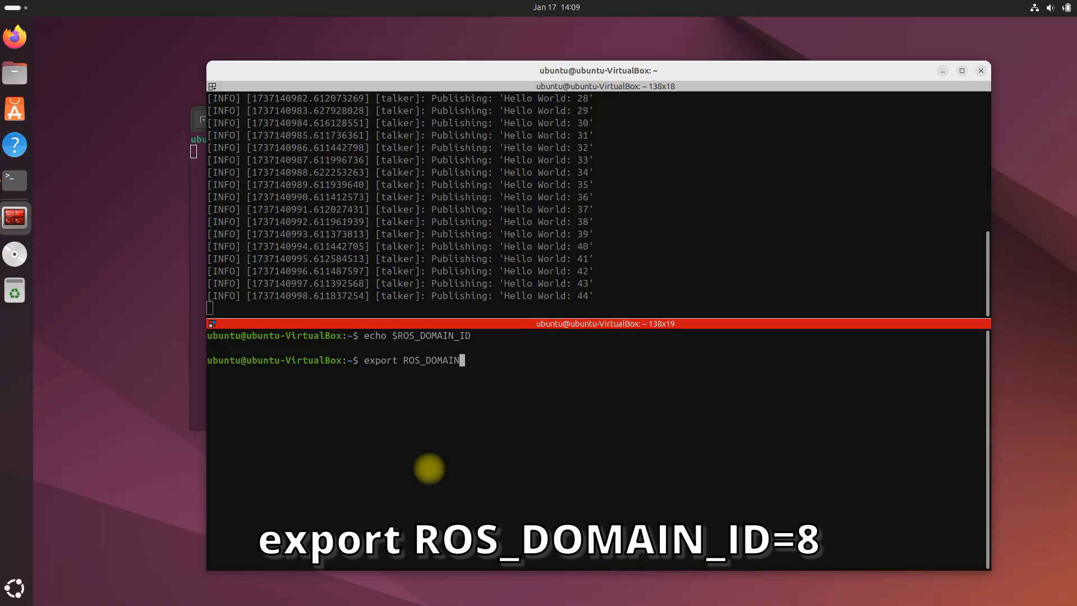
text(_ID)
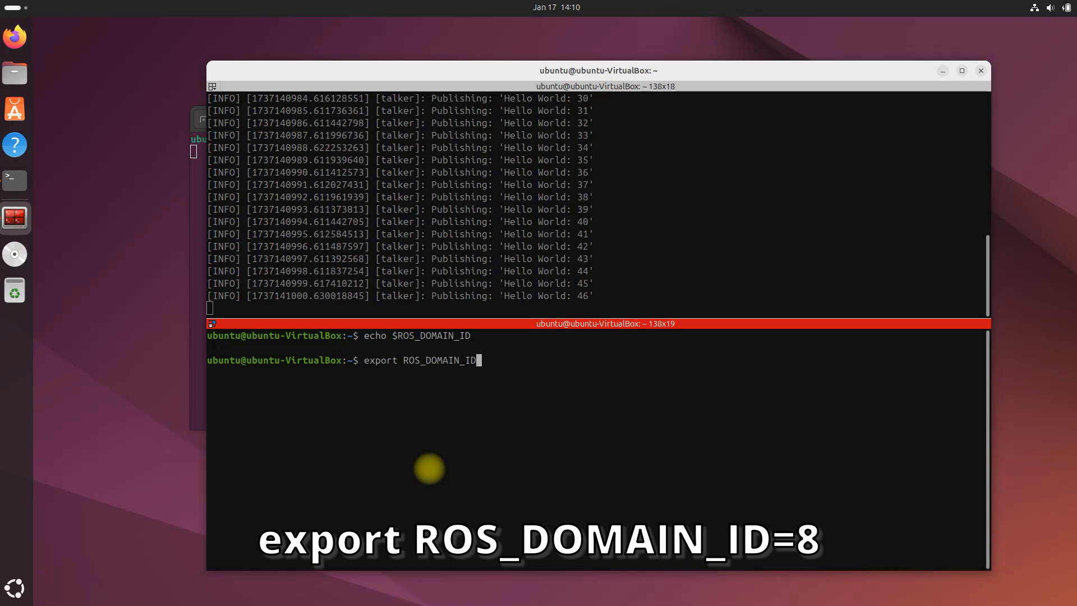
text(=8)
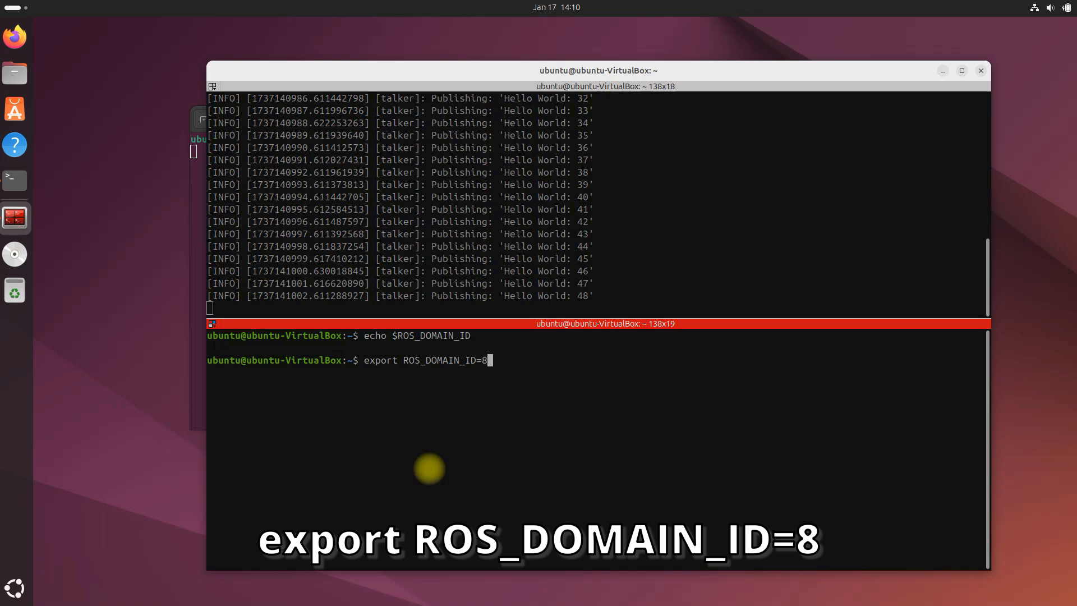
key(Return)
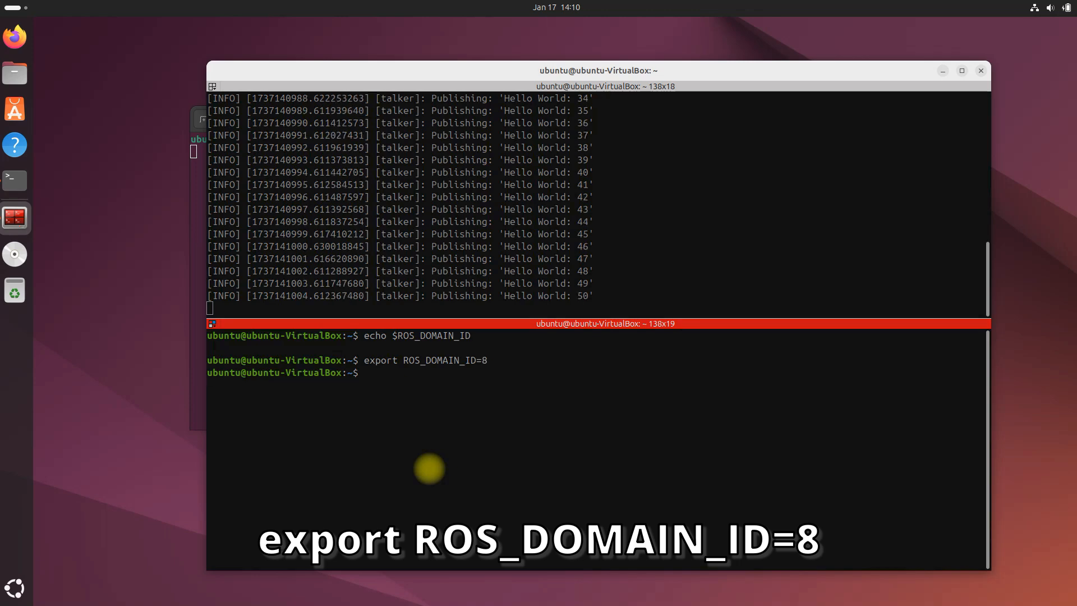
text(echo $ROS_DOMAIN_ID)
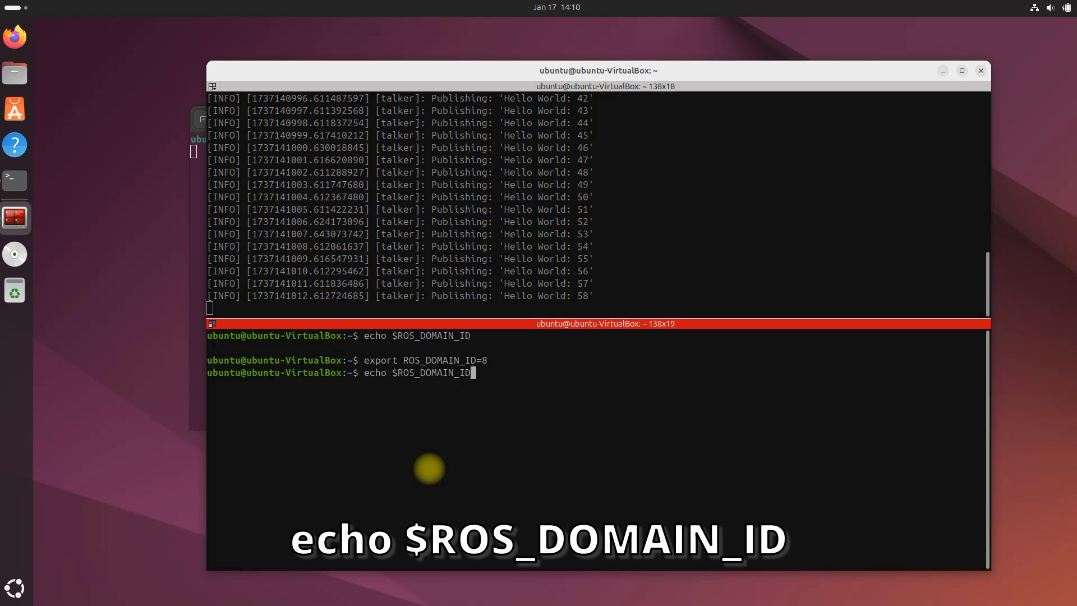
key(Return)
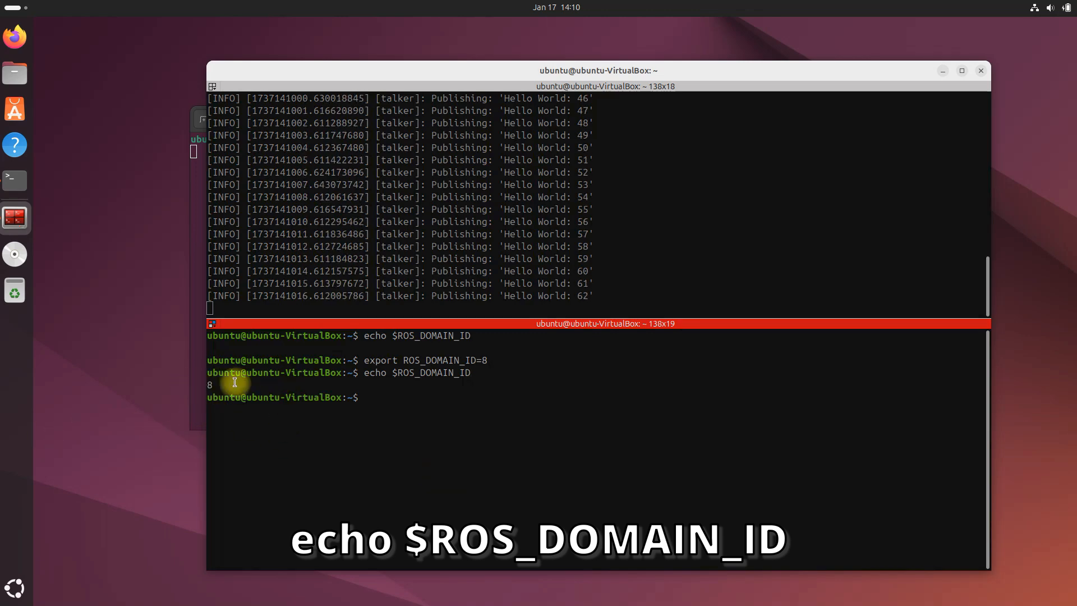
mouse_move(434, 412)
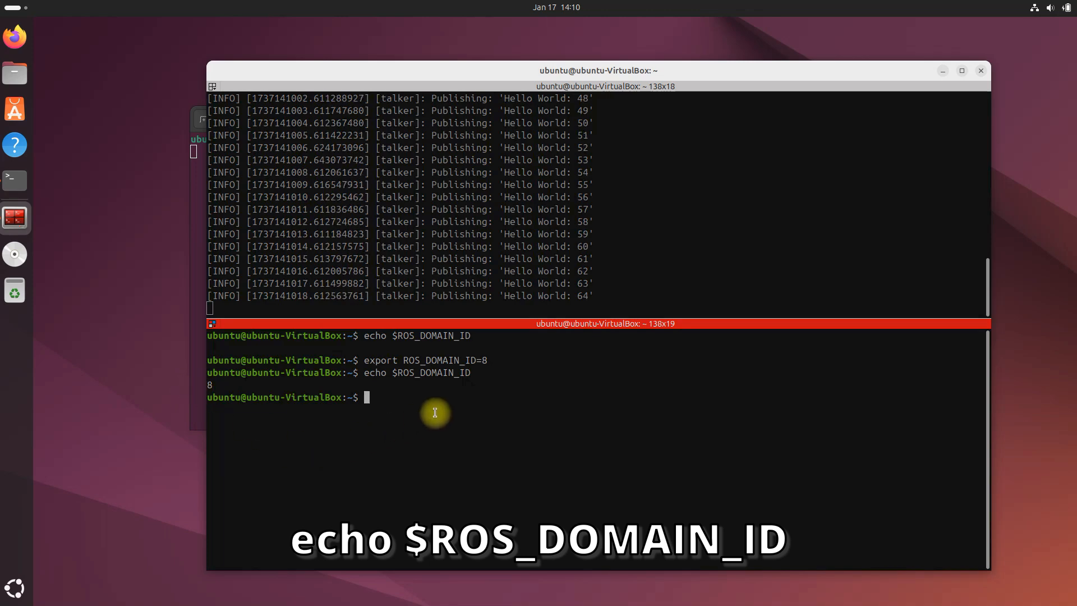
- Clear the bottom pane and run 'ros2 run demo_nodes_py listener' on domain 8
text(echo $ROS_DOMAIN_ID)
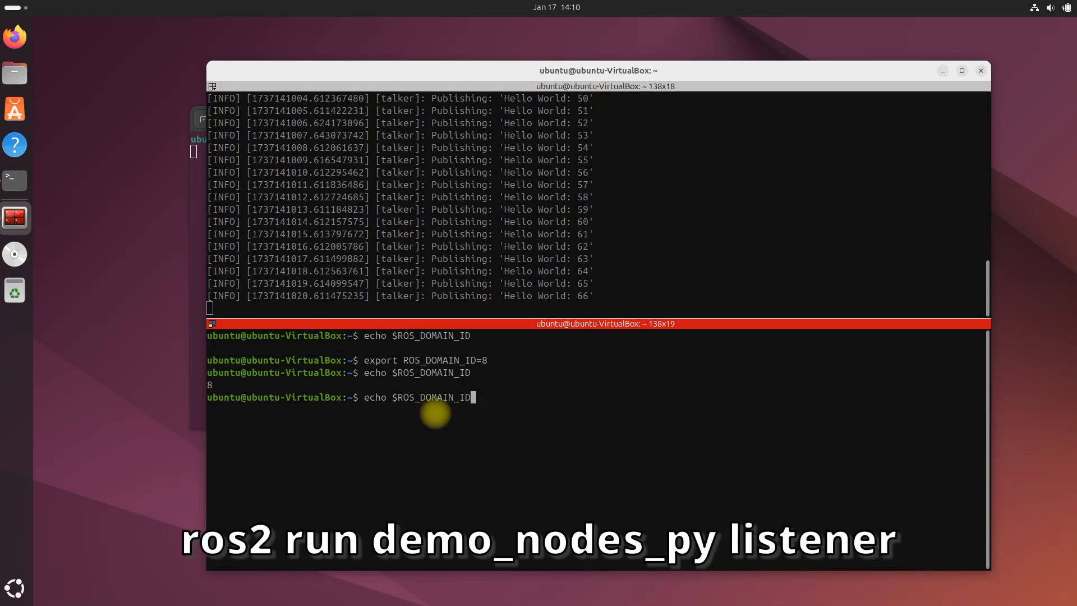
text(clear)
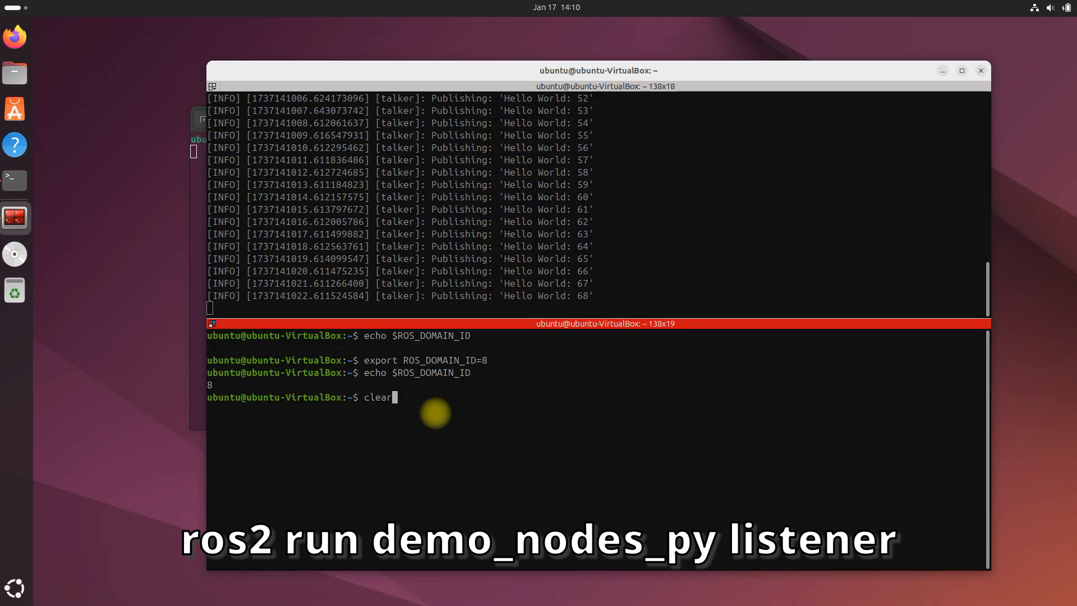
text(ros2 run demo_nodes_py listener)
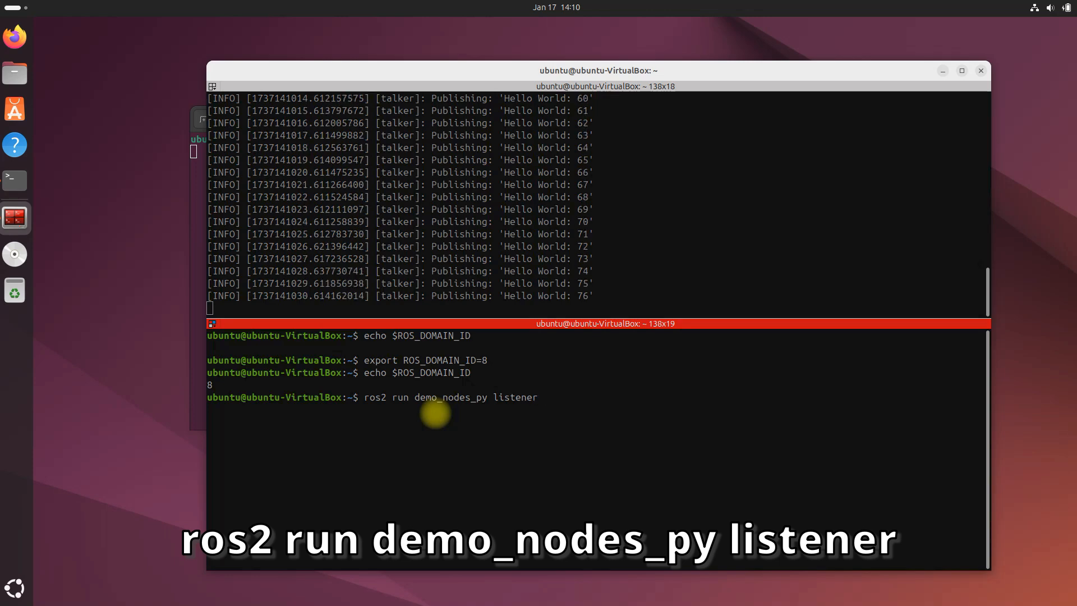
key(Return)
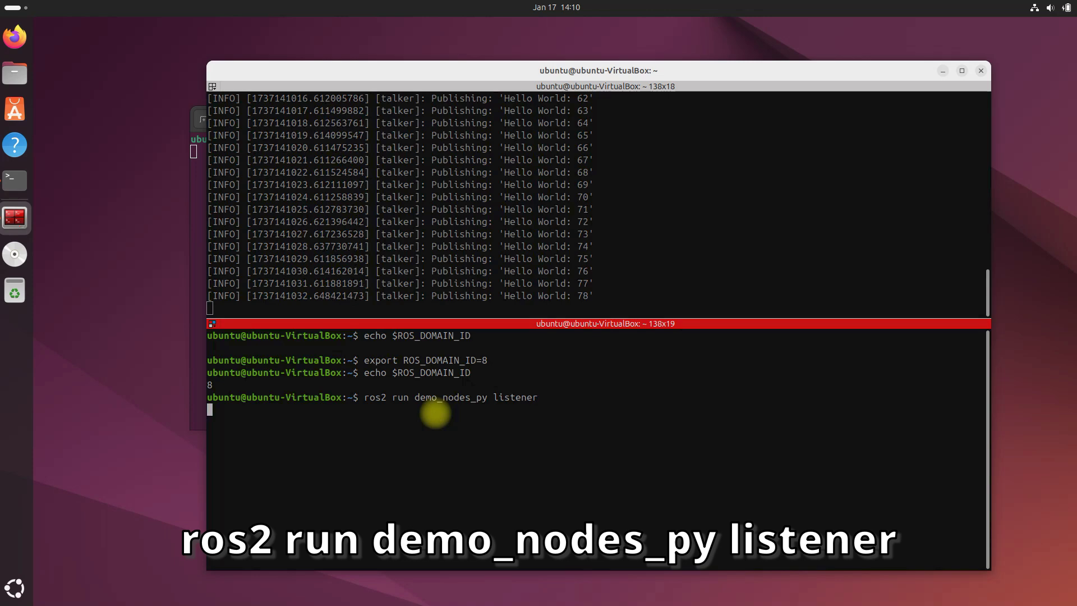
key(Return)
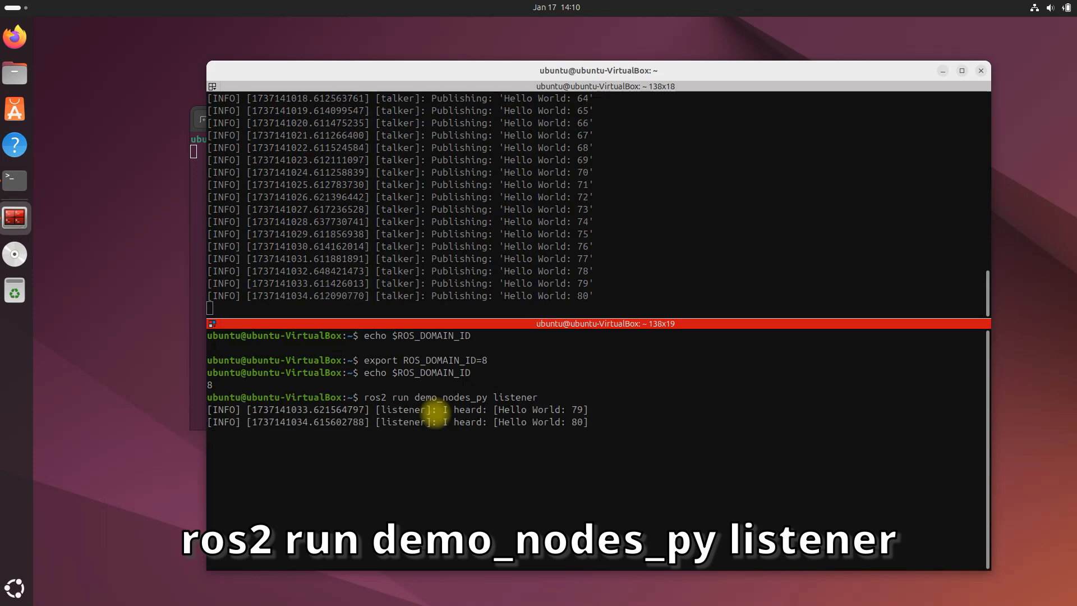